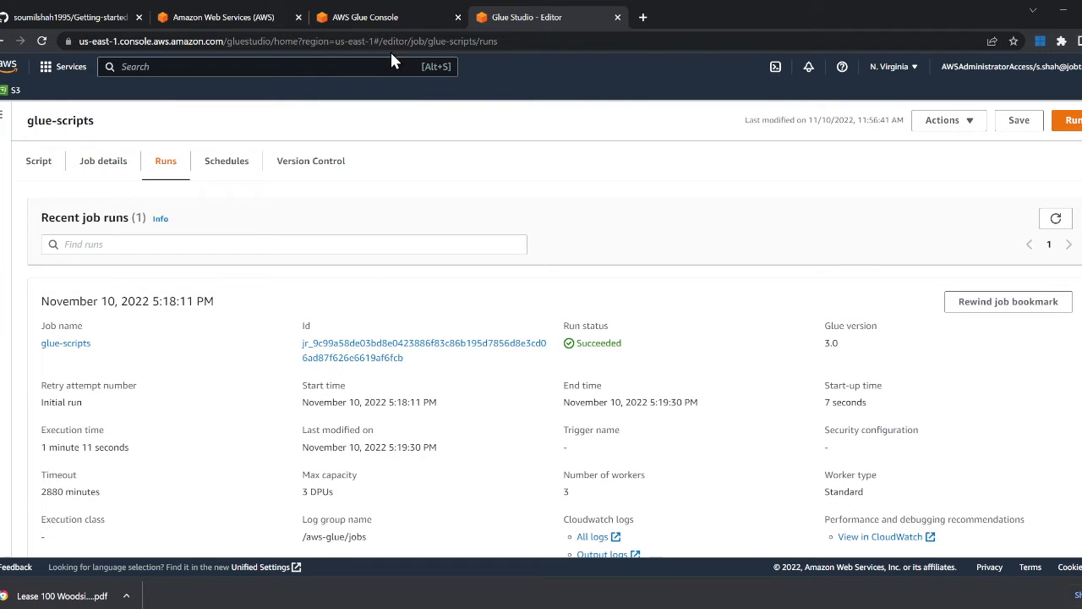
Step: Review the AWS Glue PySpark beginners repository README's video links and Commands section
click(72, 17)
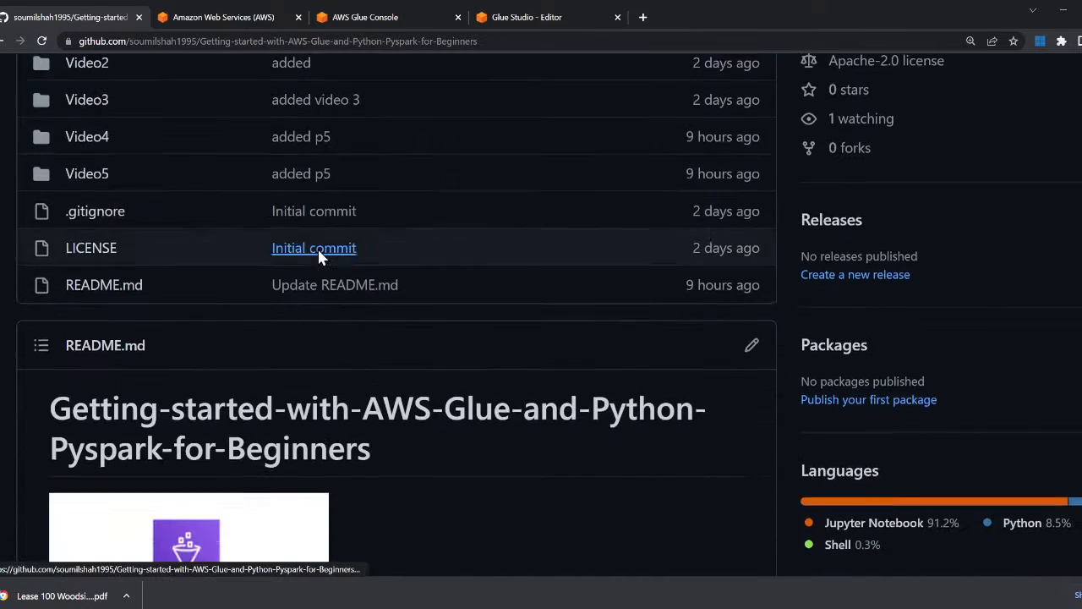
scroll(down, 3)
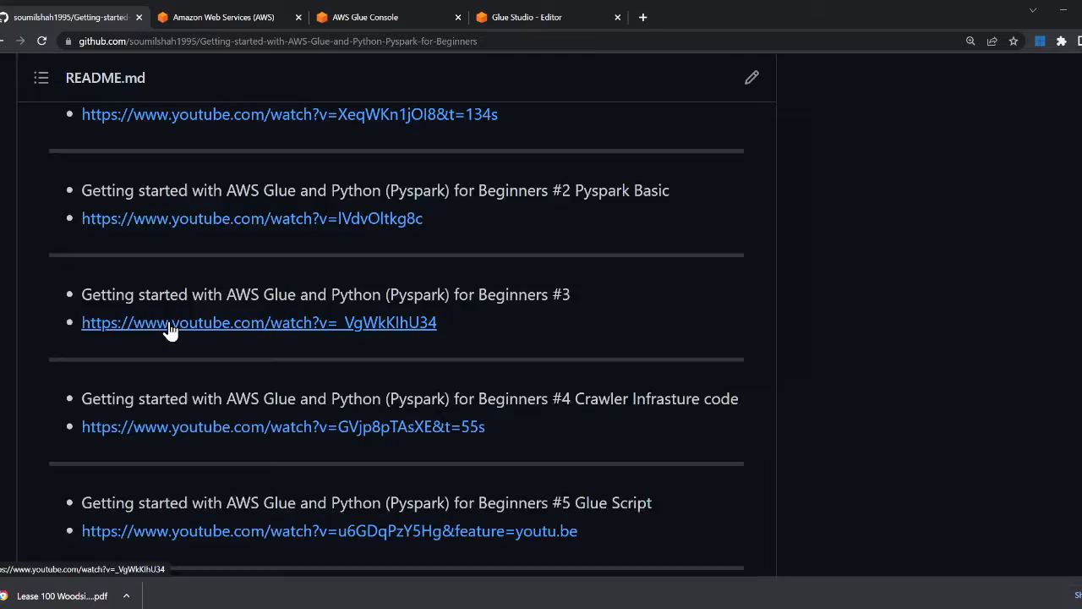
scroll(down, 3)
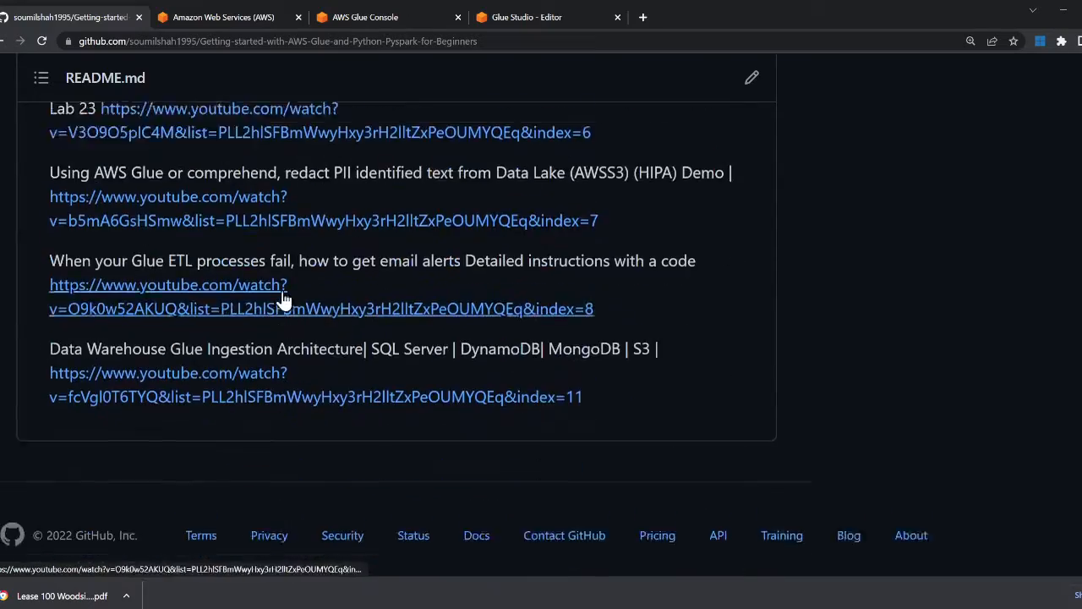
scroll(up, 3)
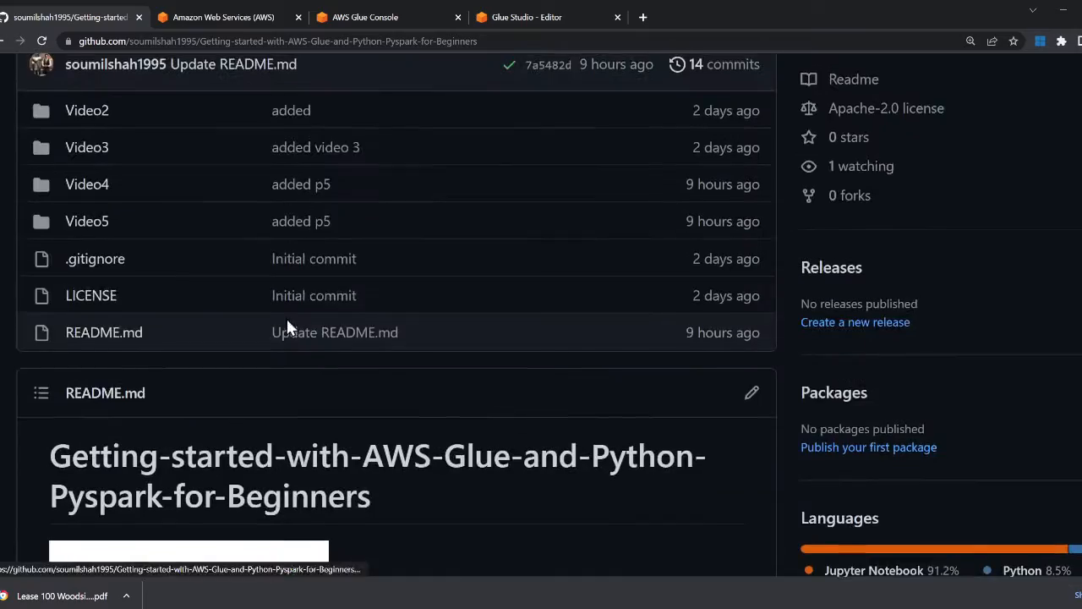
scroll(down, 3)
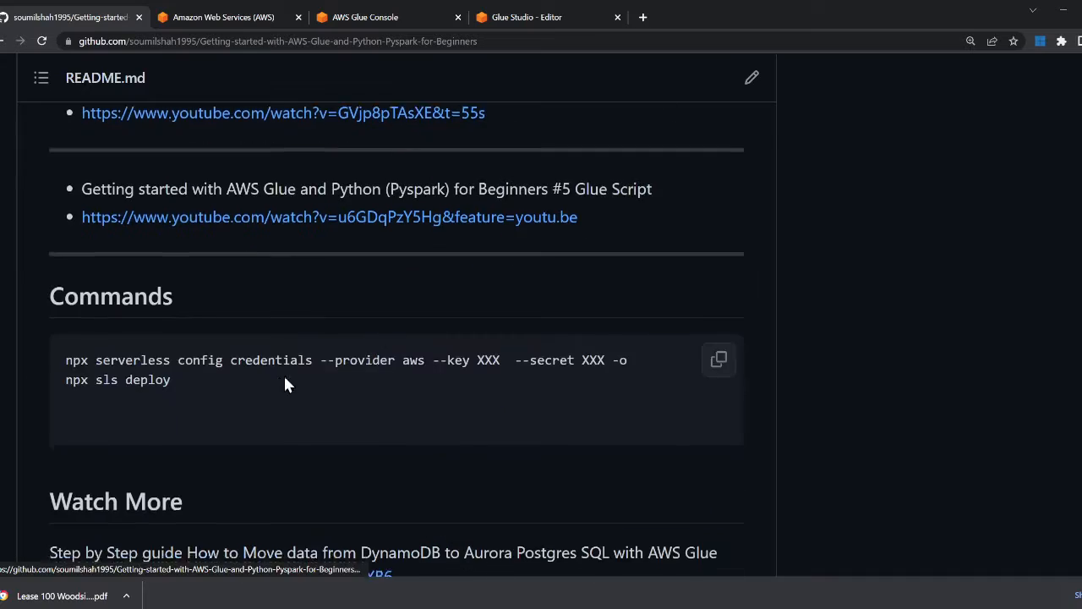
scroll(down, 3)
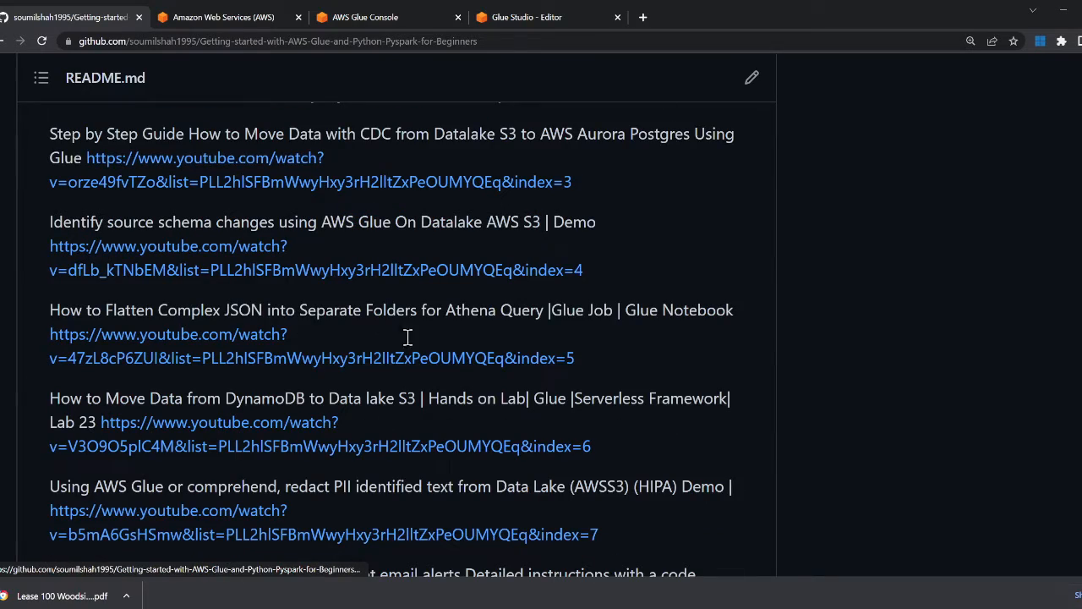
scroll(up, 3)
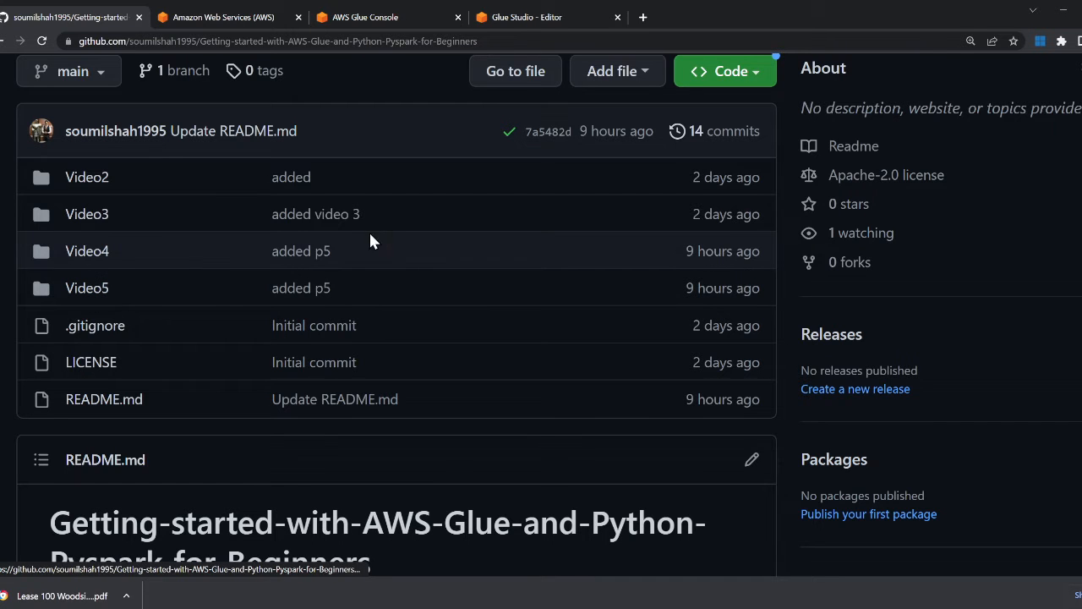
key(alt+tab)
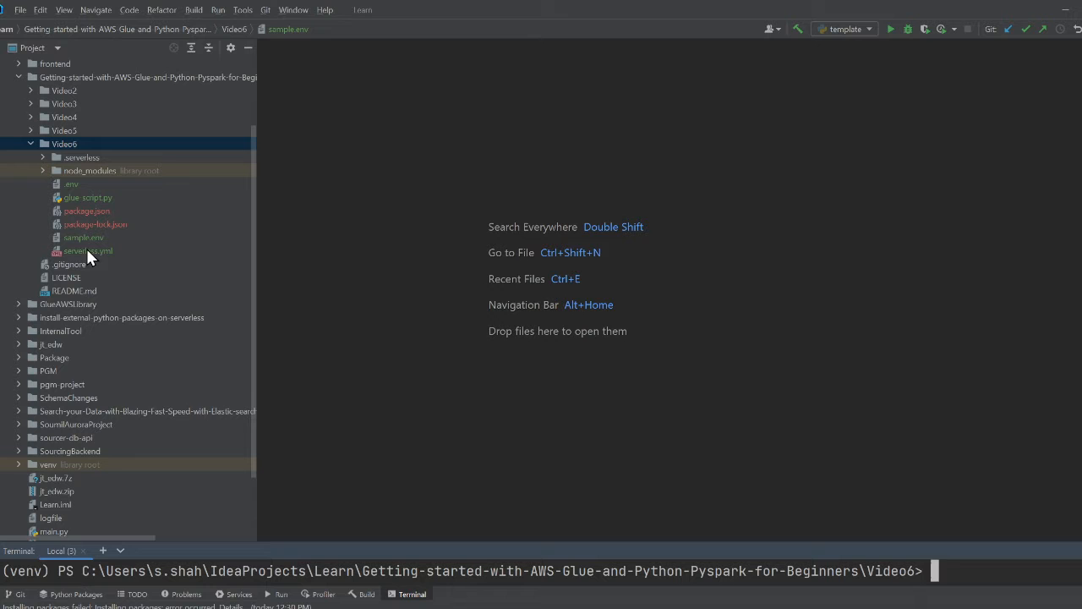
Step: Open glue-script.py from the Video6 folder in the editor
click(71, 184)
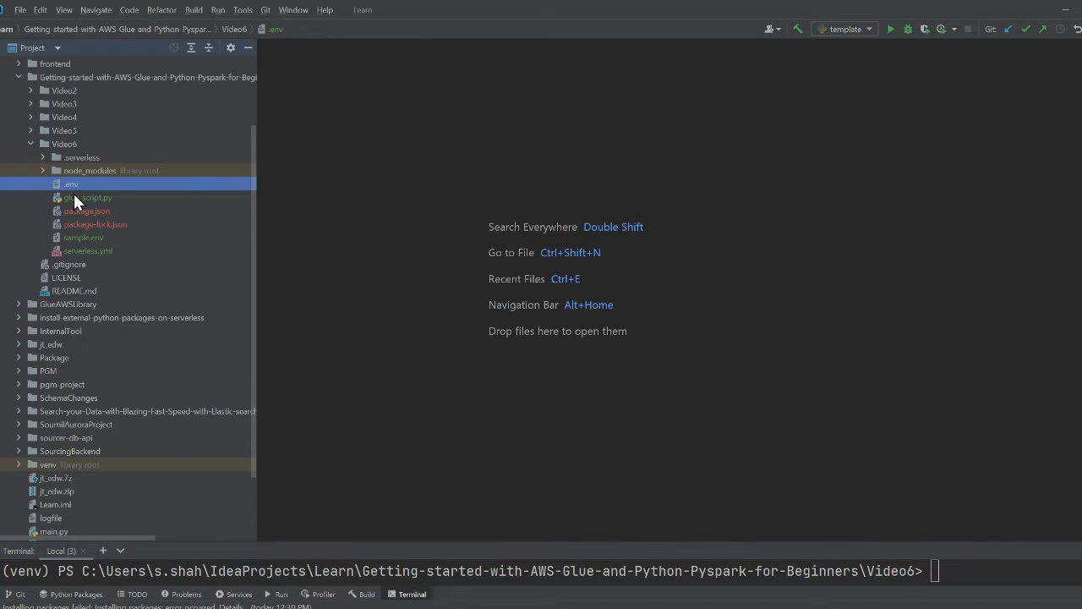
double_click(85, 197)
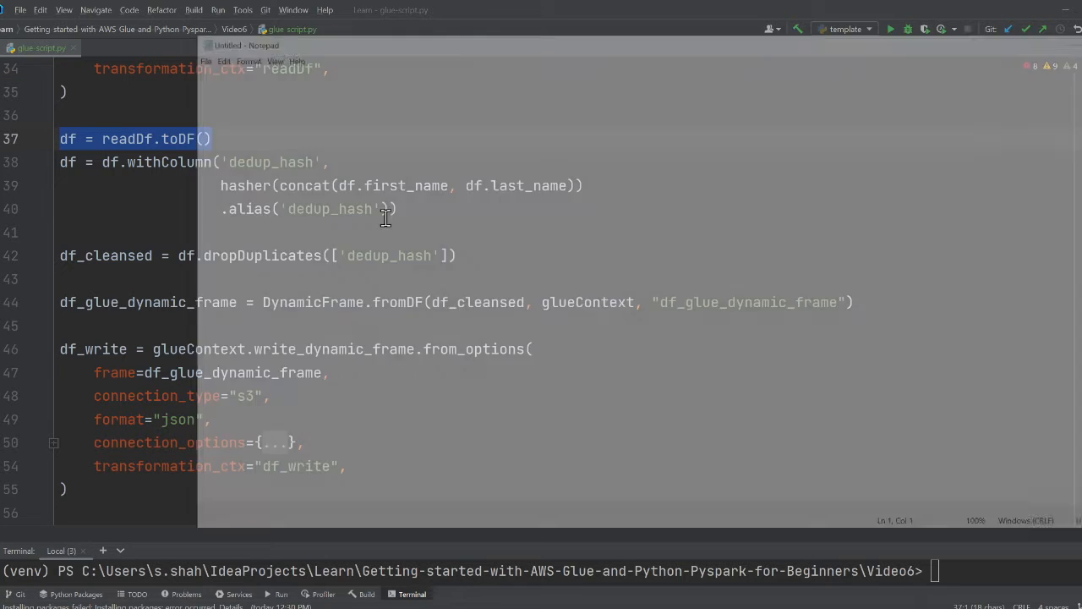
Step: Note 'soumil shdsha21' and 'soumil shah ->shdsha21' as two lines sharing one hash
text(soumil shah ->)
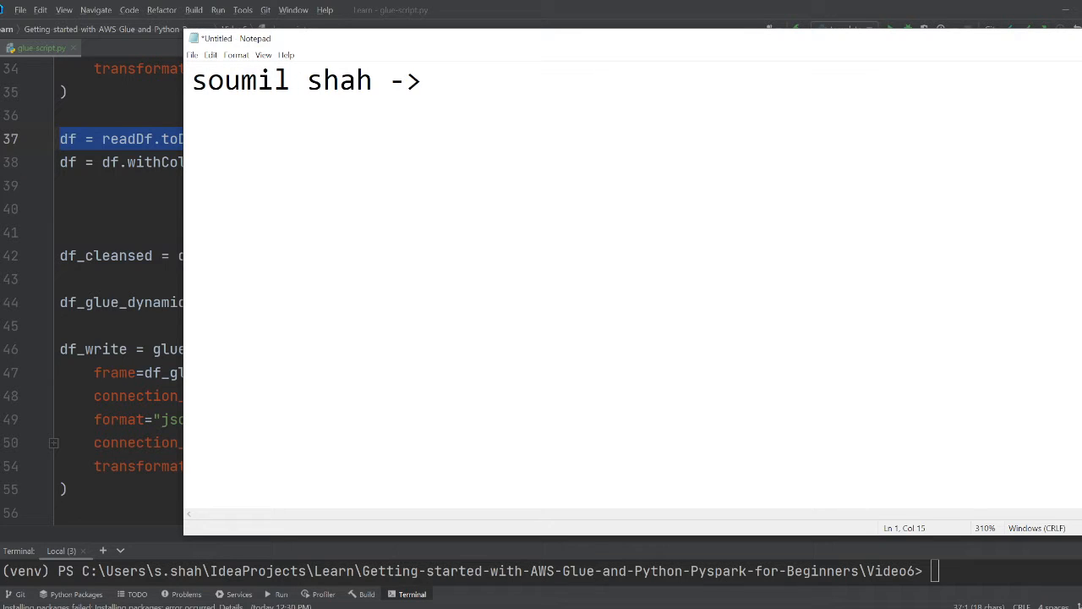
text(shdsha21)
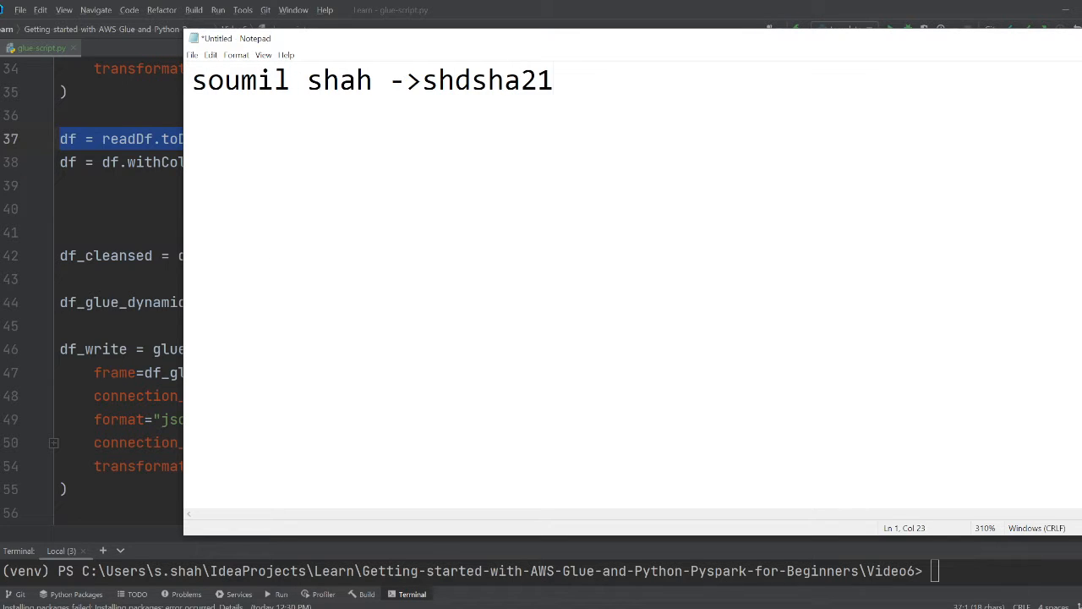
key(enter)
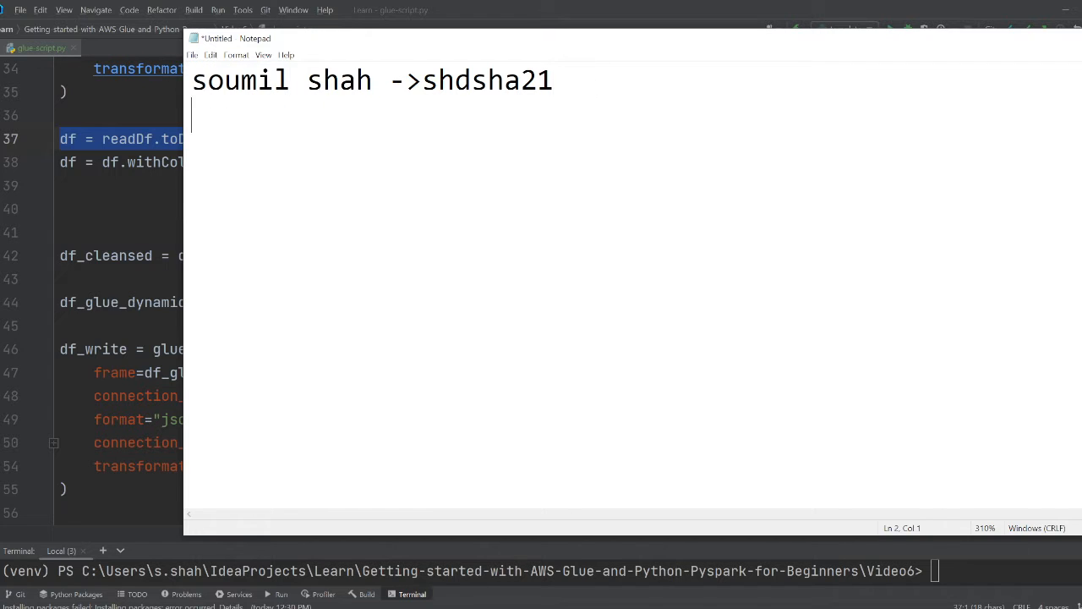
text(soumil shah)
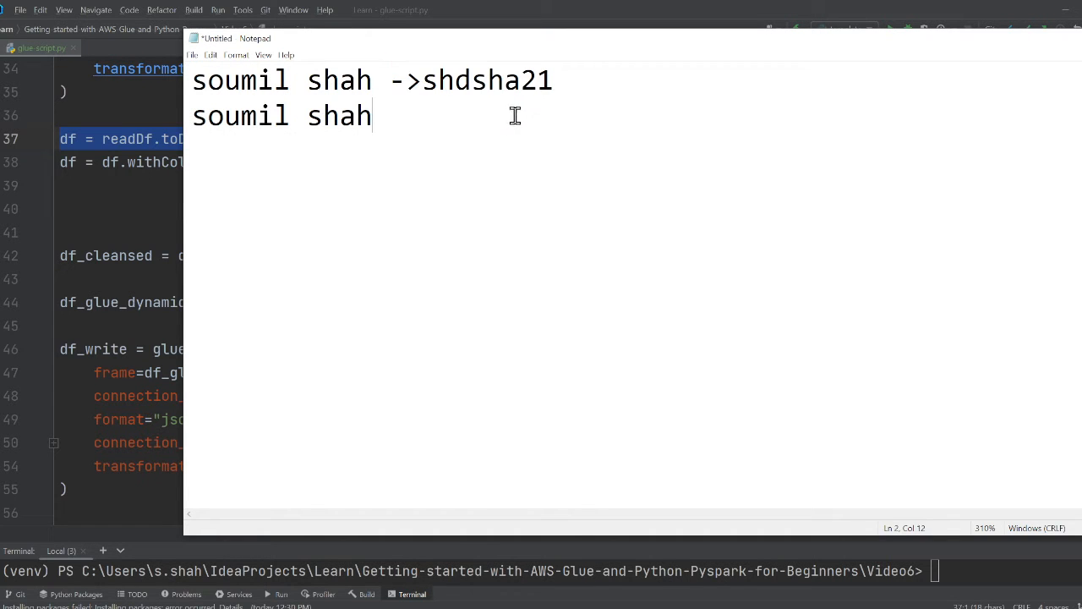
text(->shdsha21)
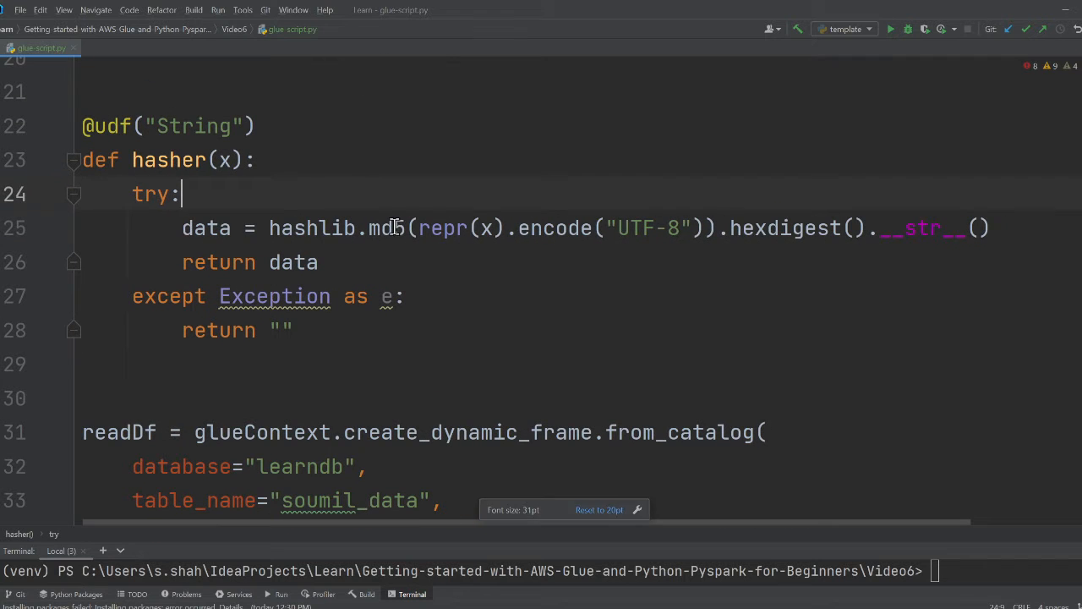
Step: Walk through the dedup_hash deduplication and unfold the S3 connection options
scroll(down, 3)
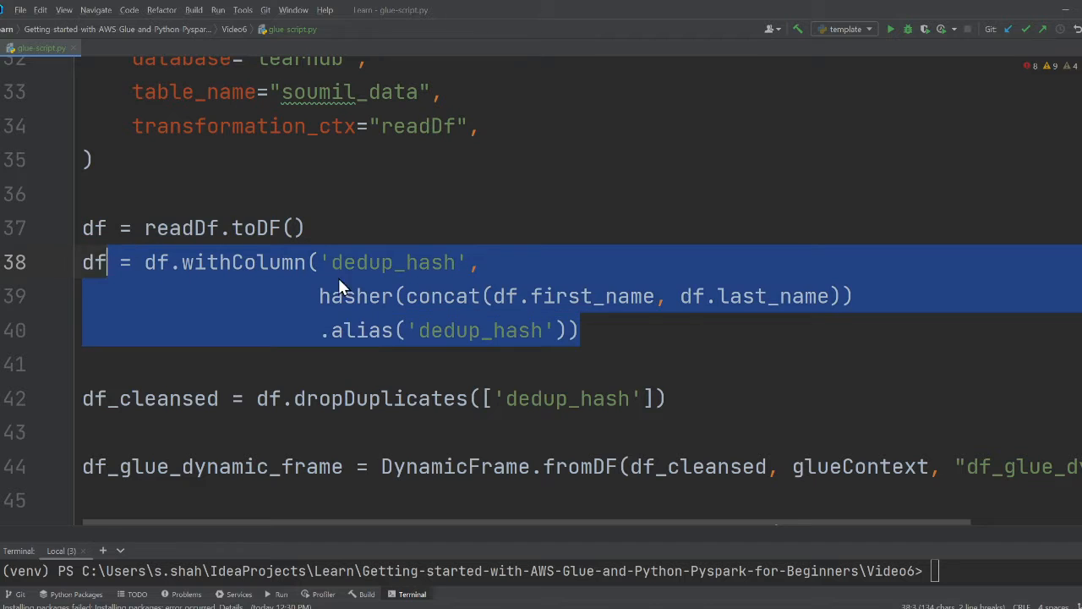
double_click(391, 262)
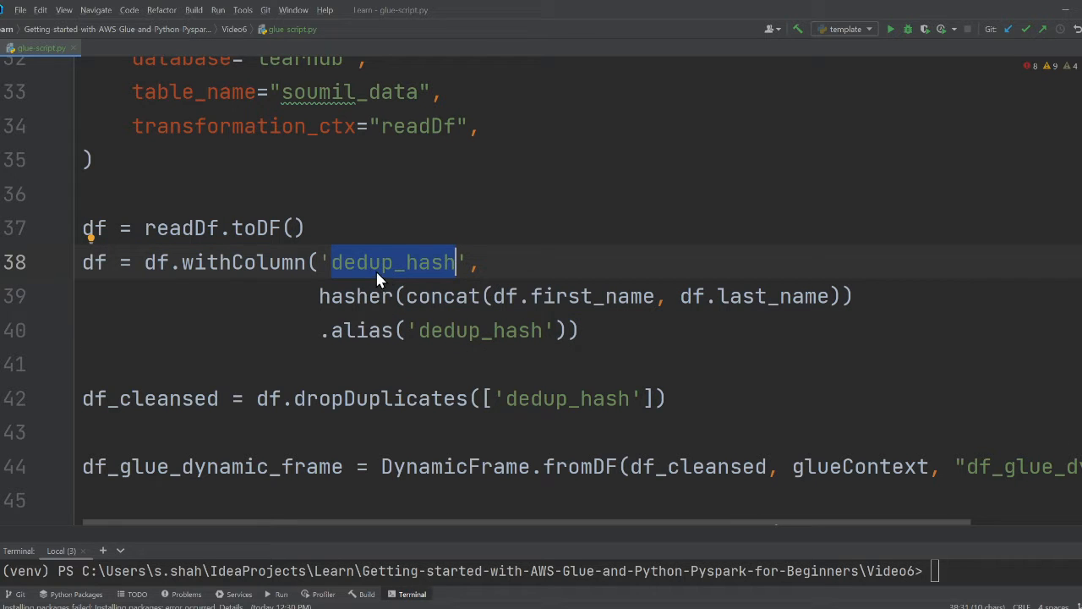
mouse_move(344, 295)
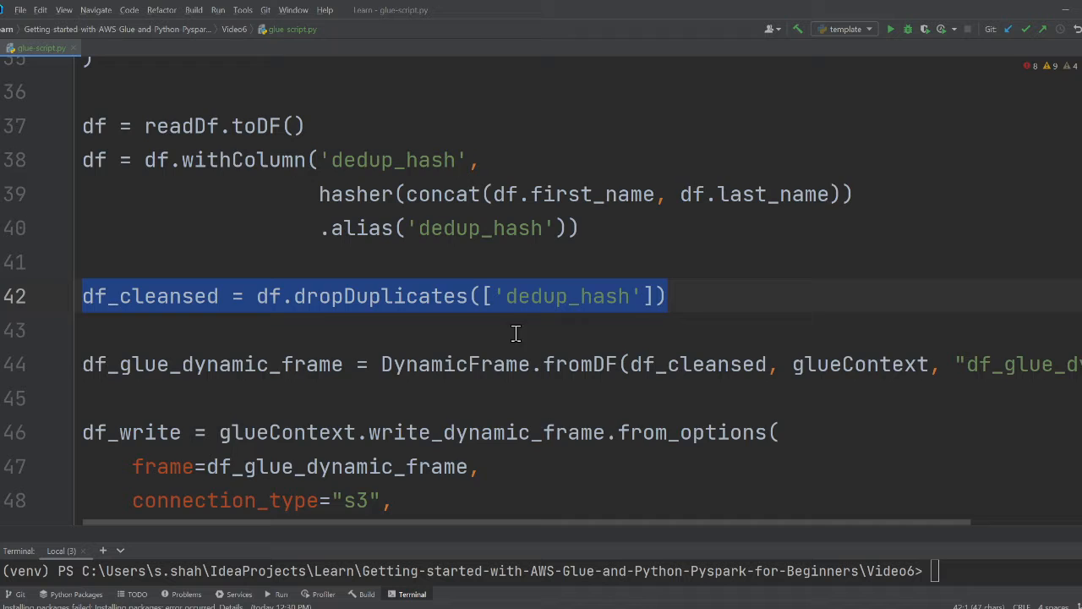
scroll(down, 3)
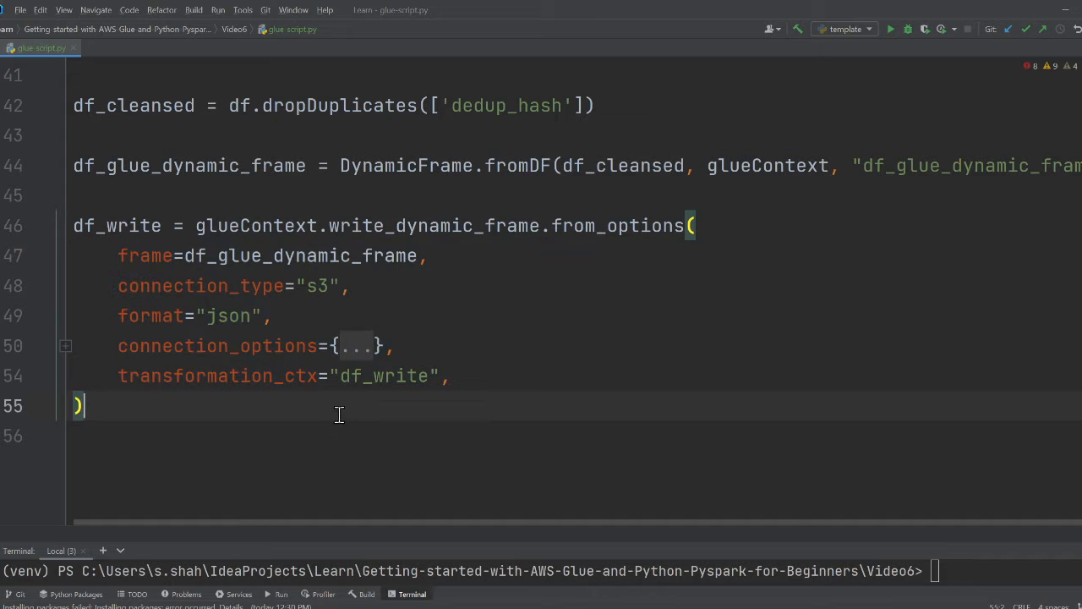
click(66, 345)
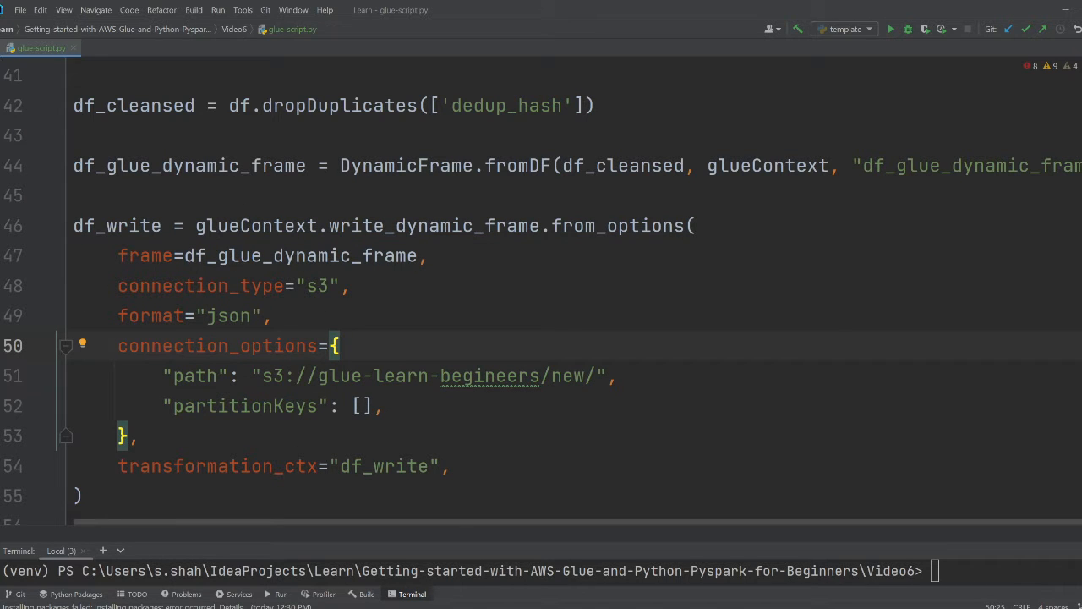
Step: Review serverless.yml's useDotenv setting and Glue section, and highlight the GLUE_BUCKET variable
click(87, 250)
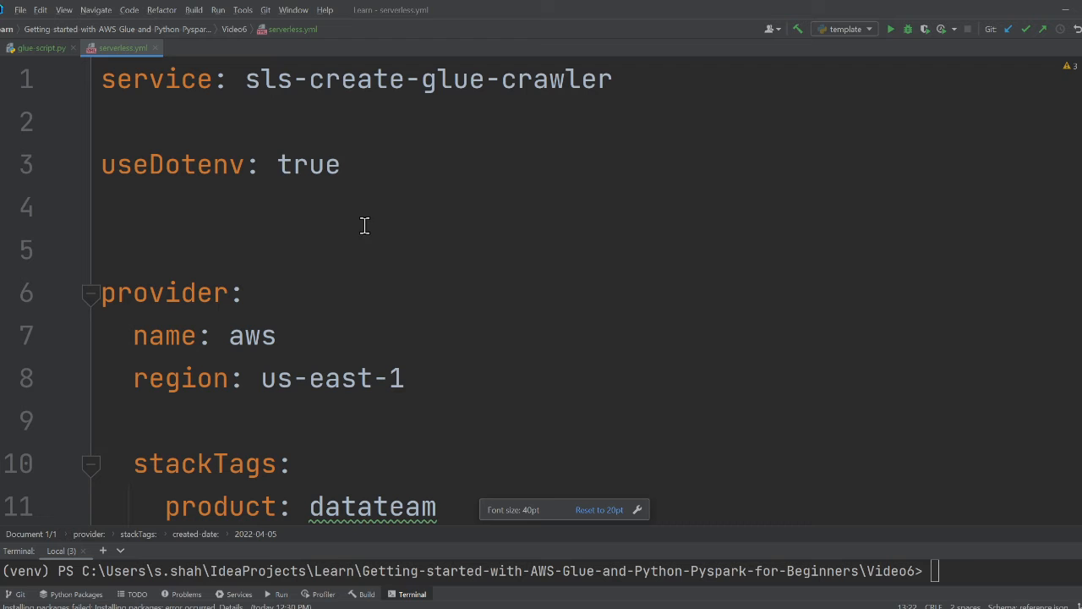
mouse_move(249, 93)
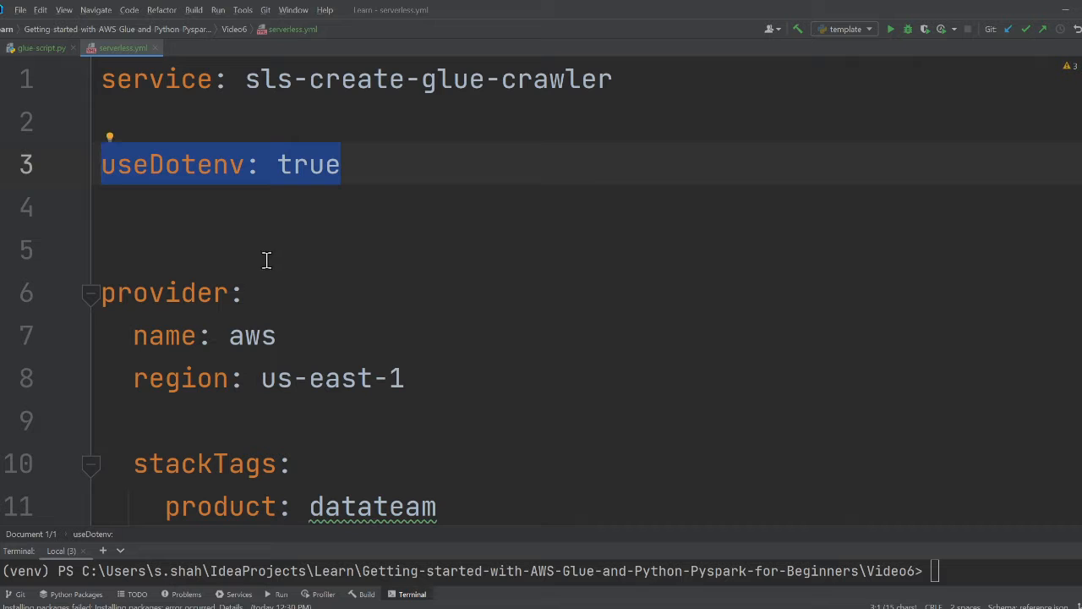
click(232, 164)
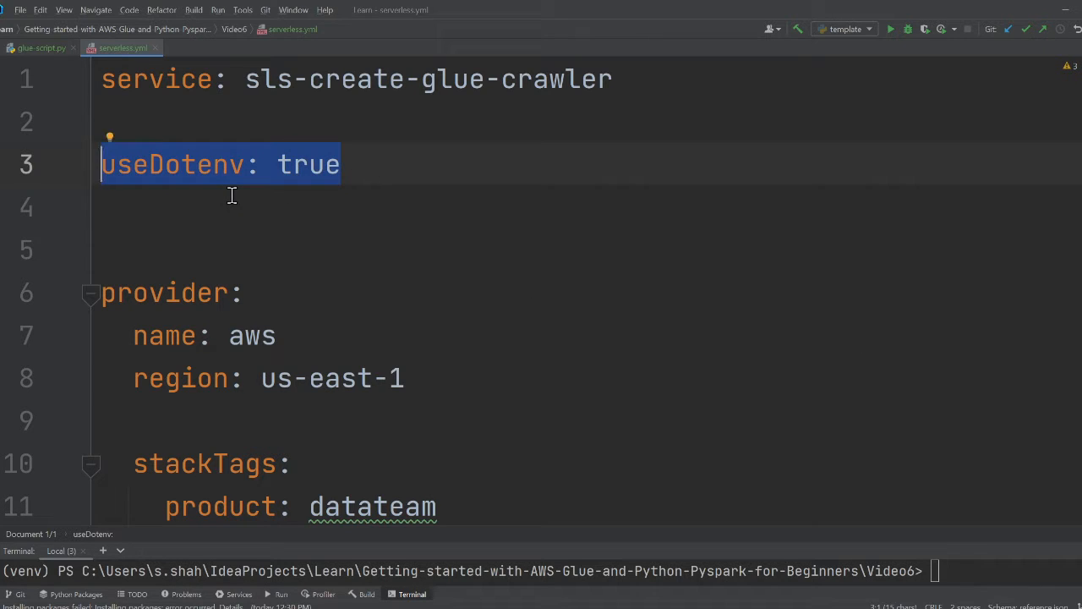
mouse_move(294, 232)
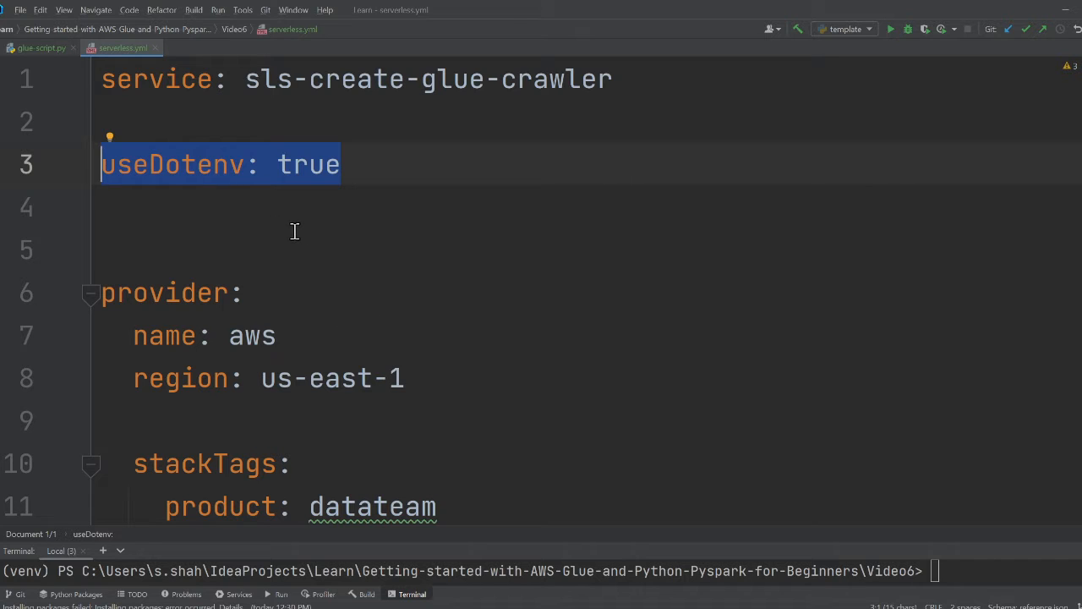
mouse_move(304, 258)
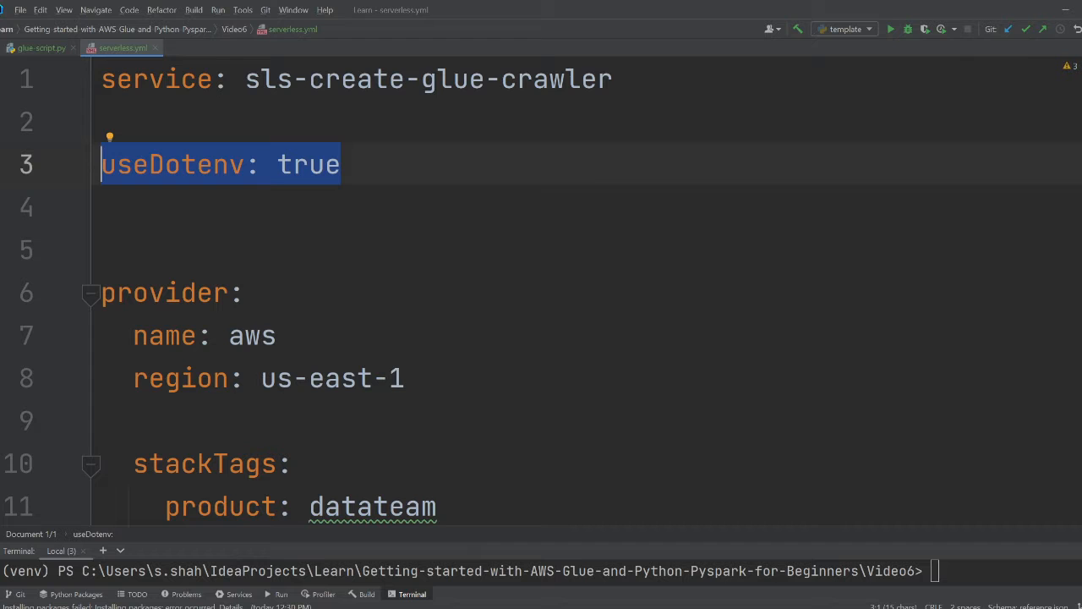
mouse_move(304, 310)
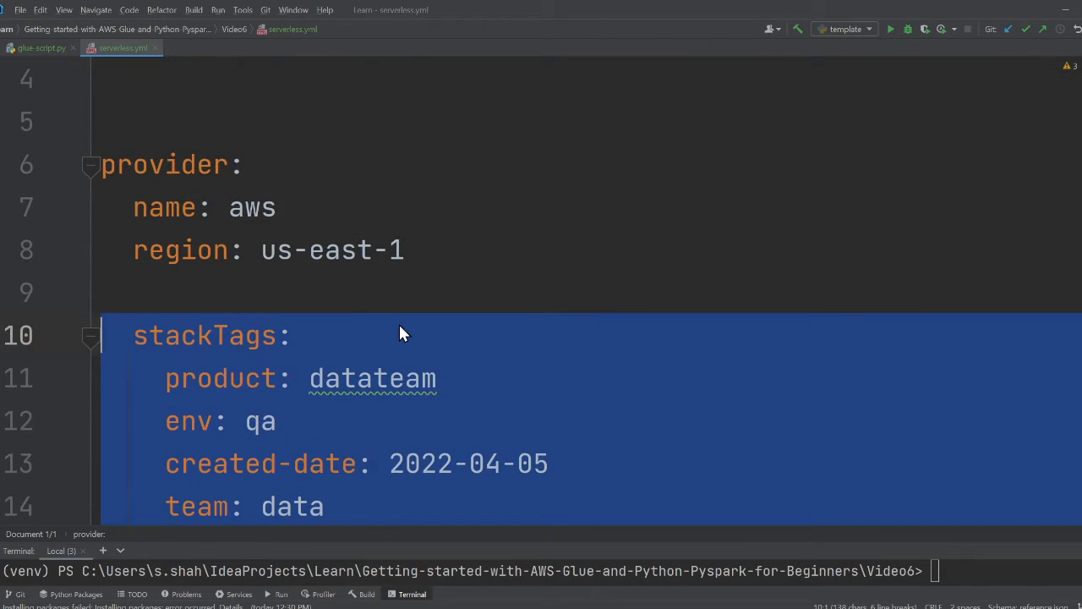
scroll(down, 3)
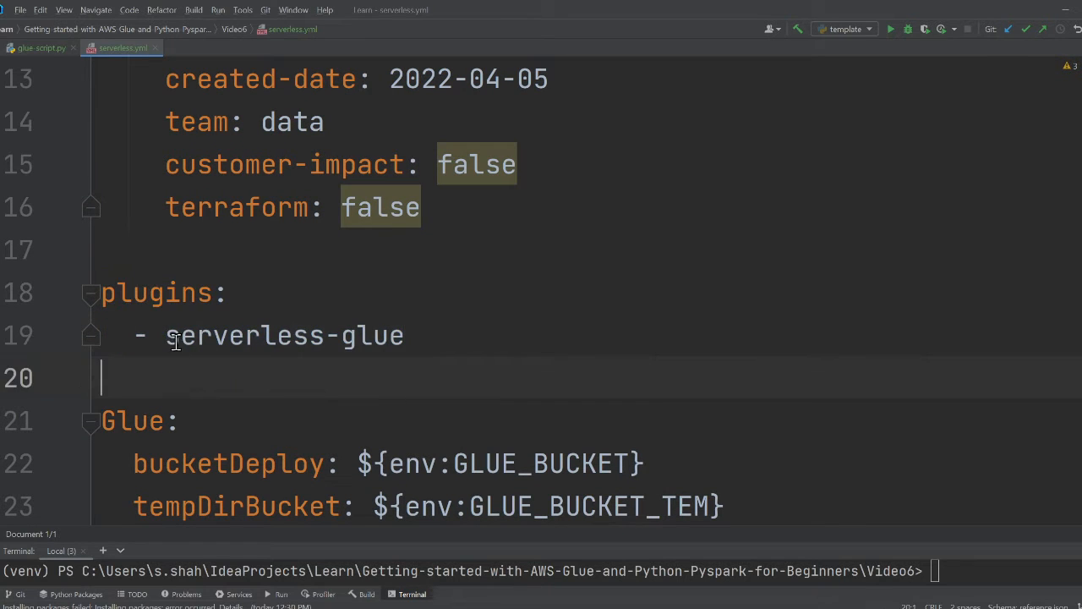
click(90, 421)
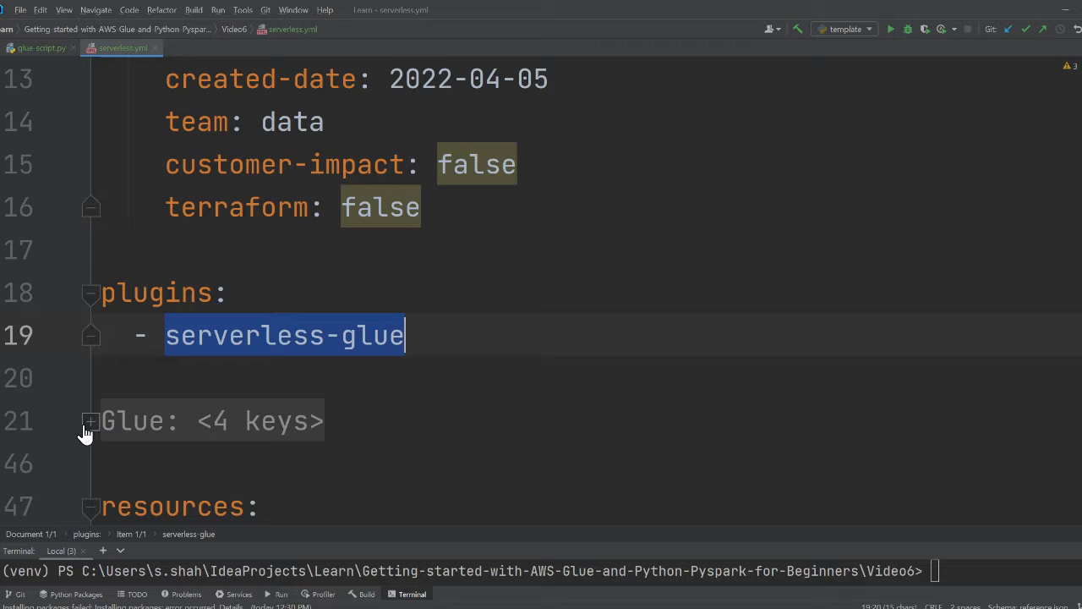
scroll(down, 3)
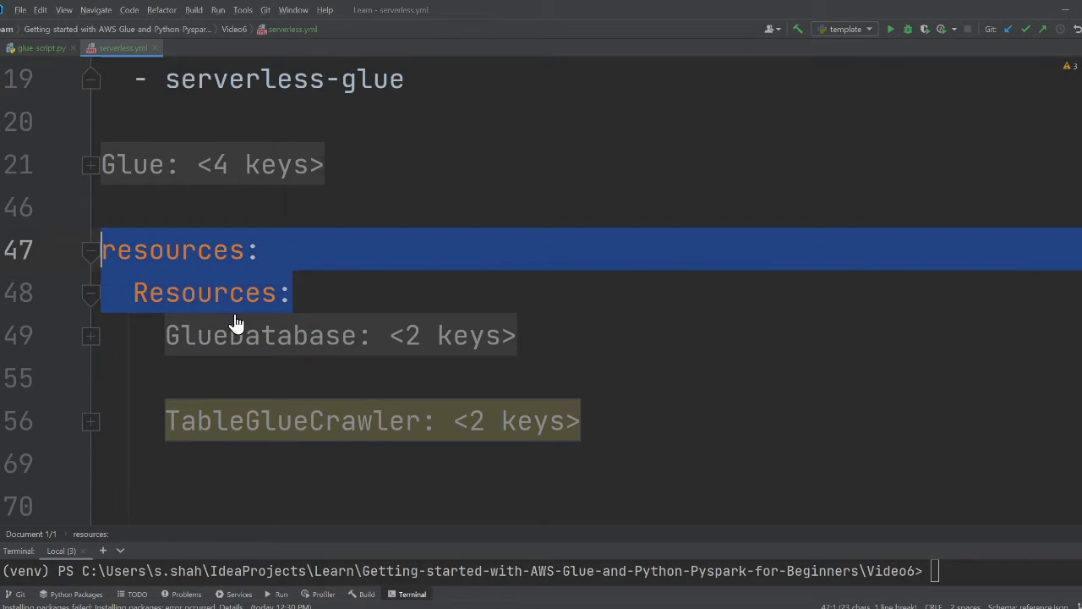
mouse_move(321, 356)
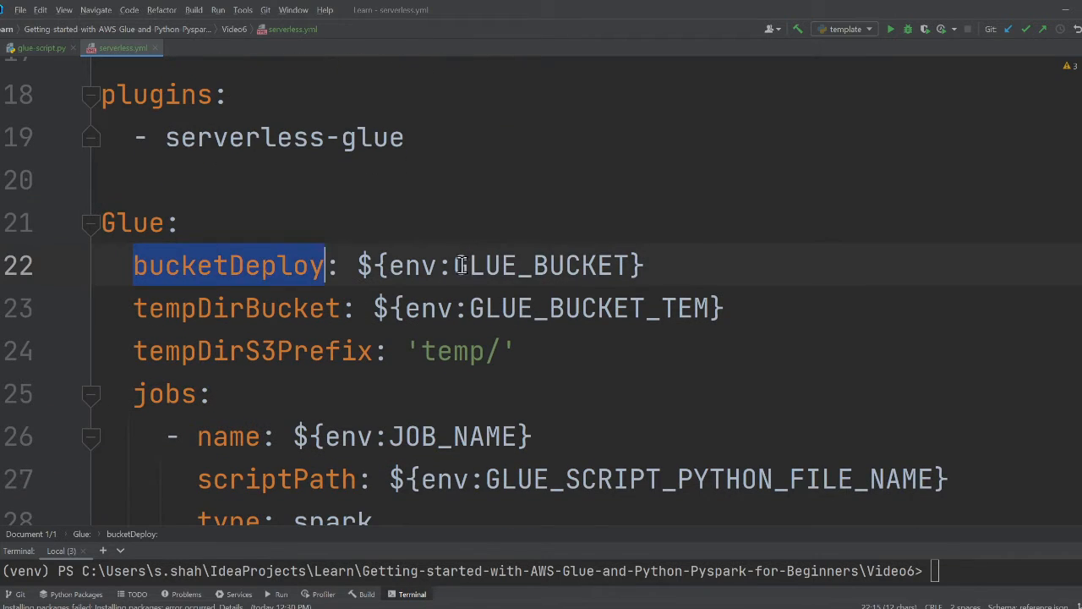
double_click(541, 265)
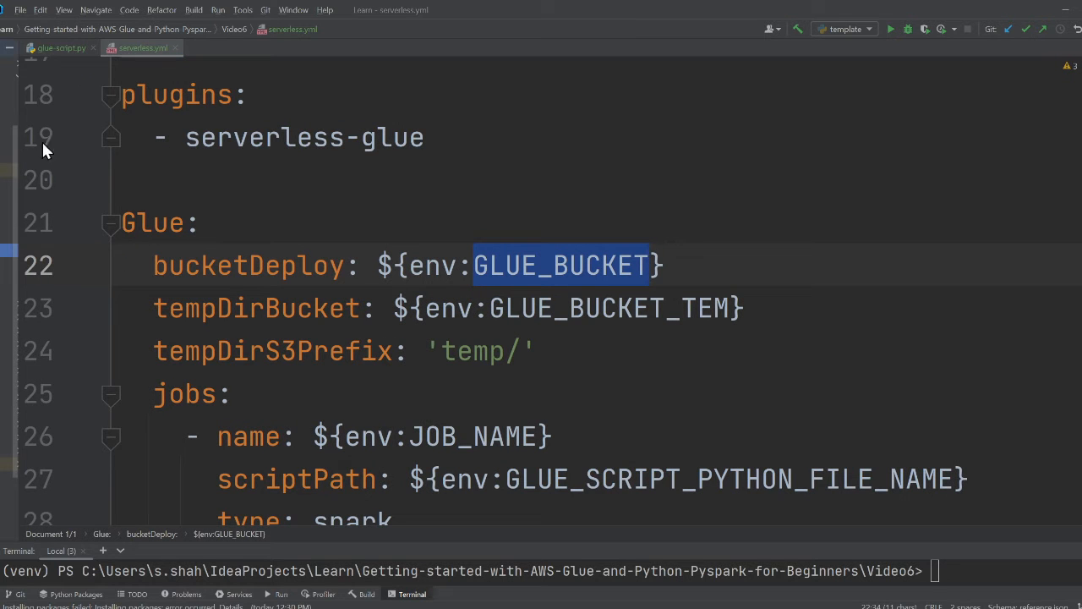
click(8, 64)
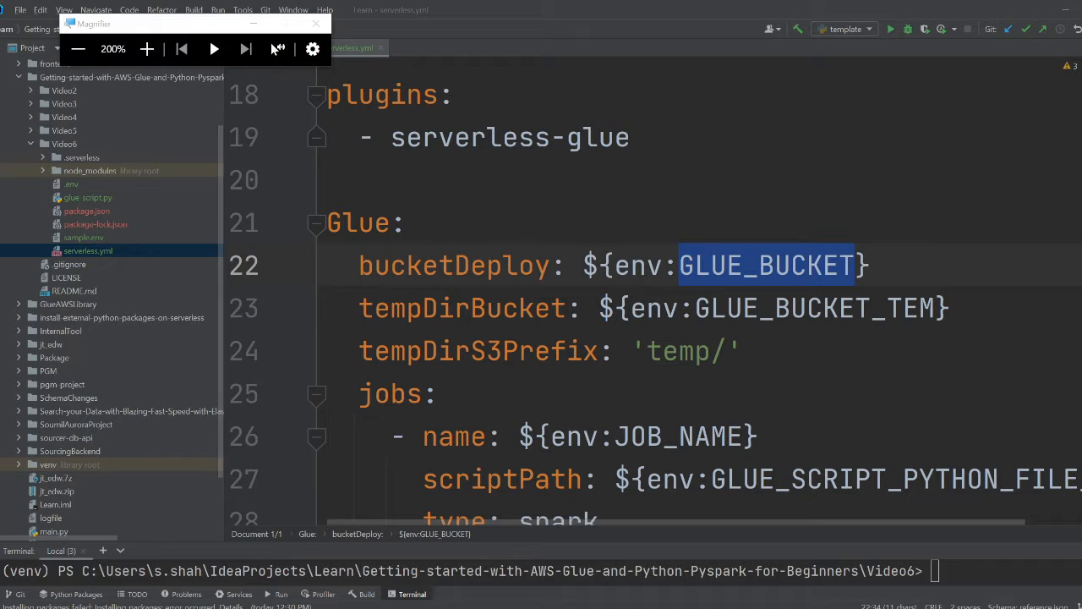
mouse_move(87, 209)
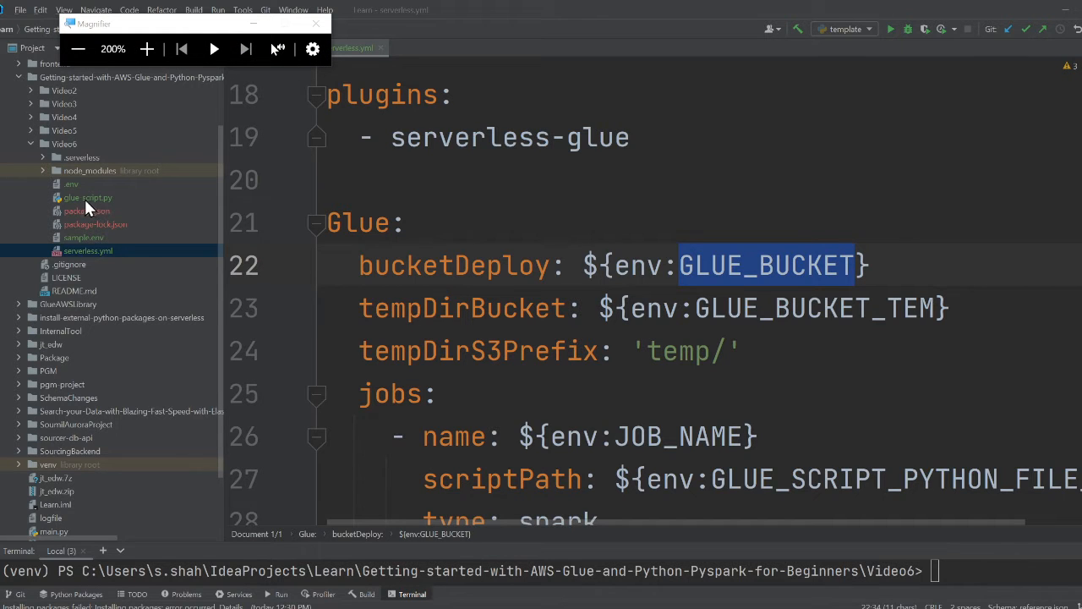
mouse_move(100, 208)
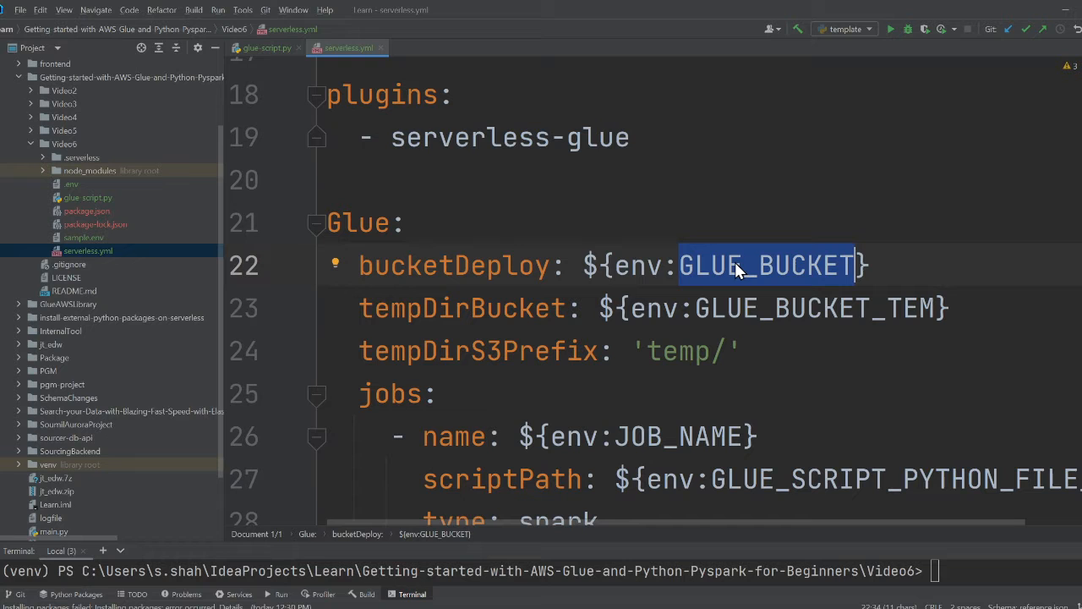
click(730, 308)
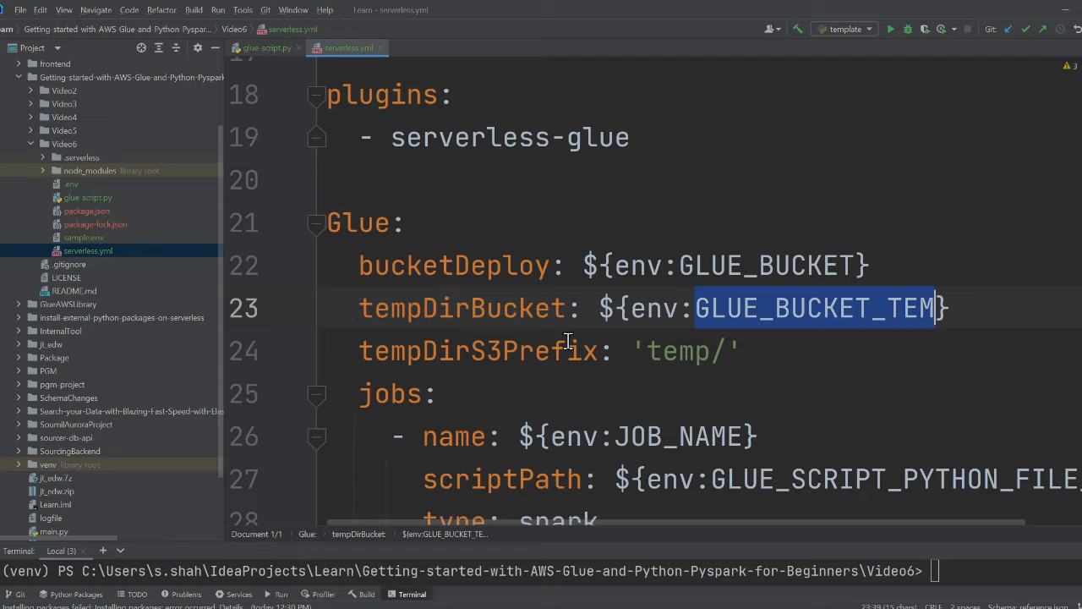
double_click(461, 307)
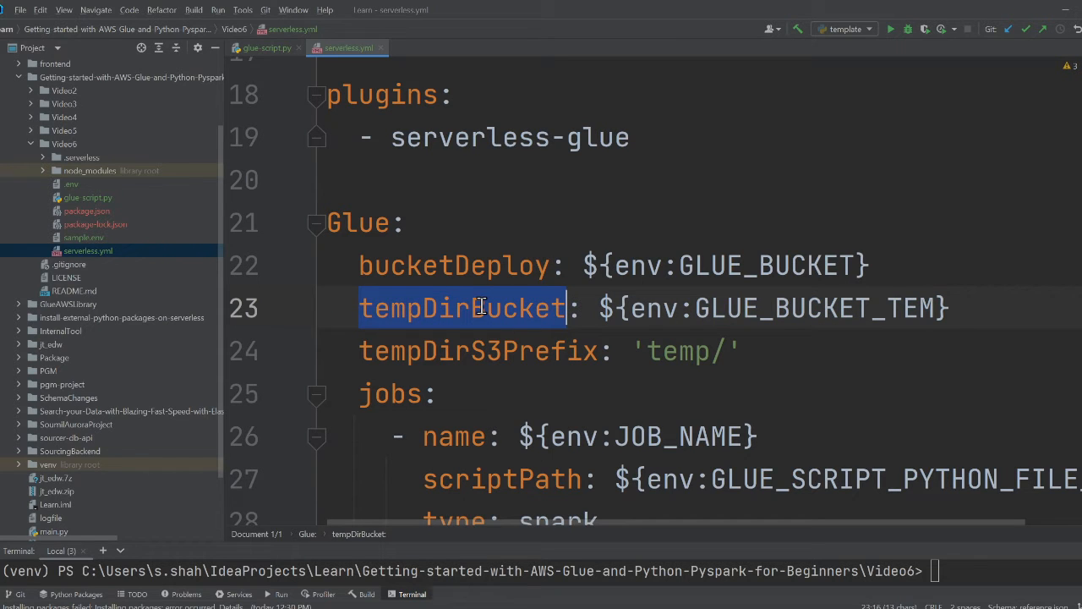
mouse_move(483, 314)
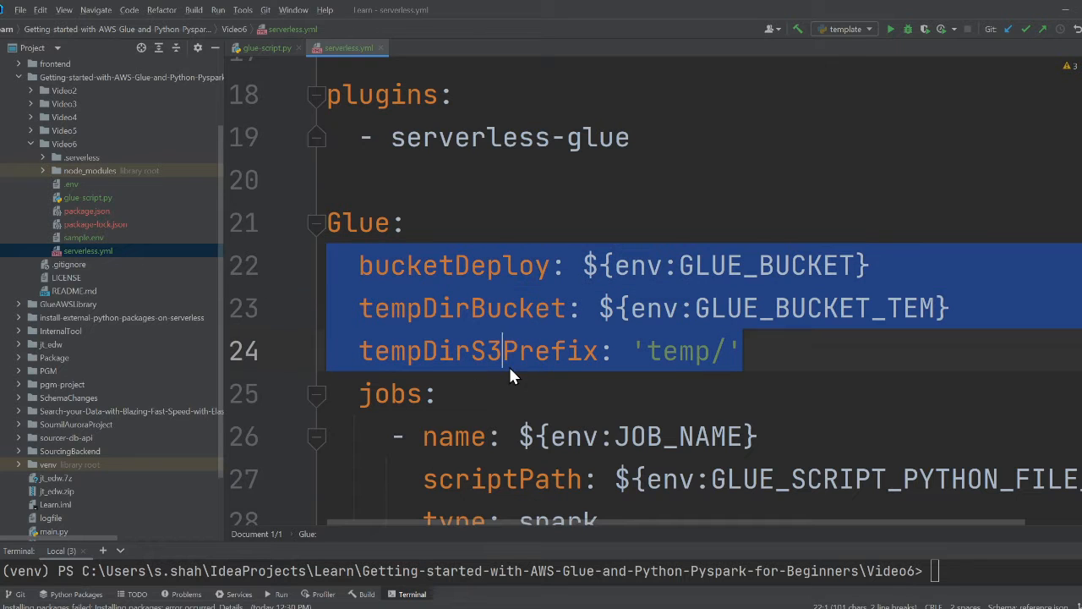
double_click(676, 351)
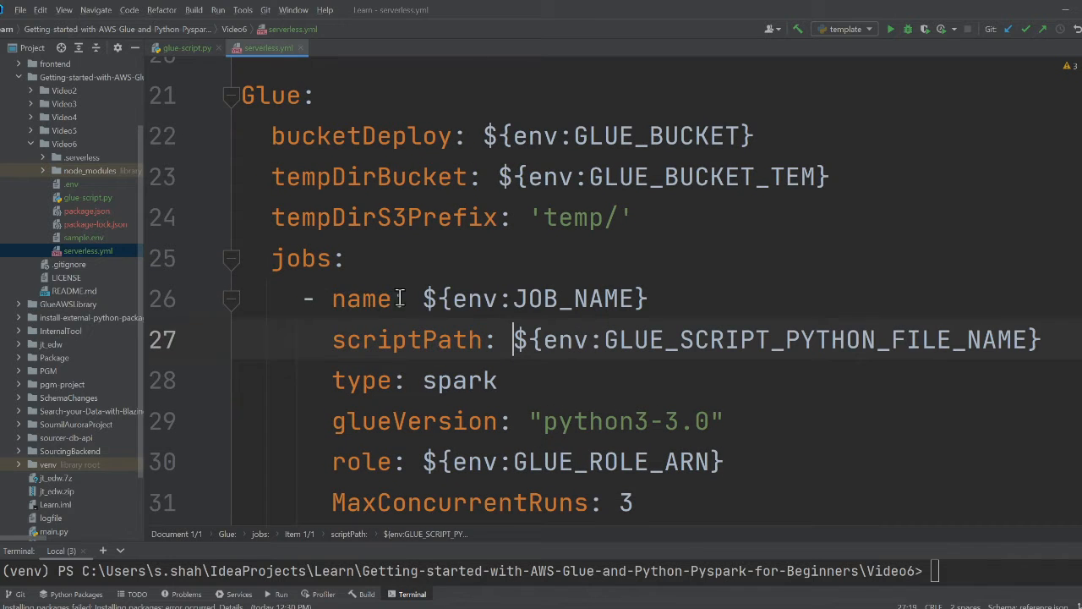
double_click(573, 298)
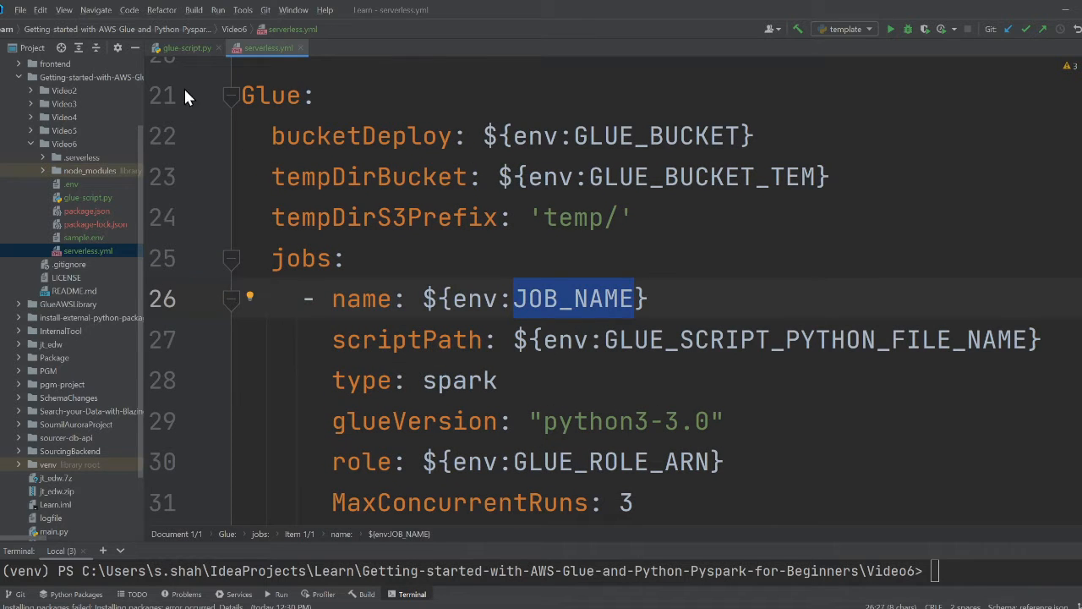
mouse_move(510, 319)
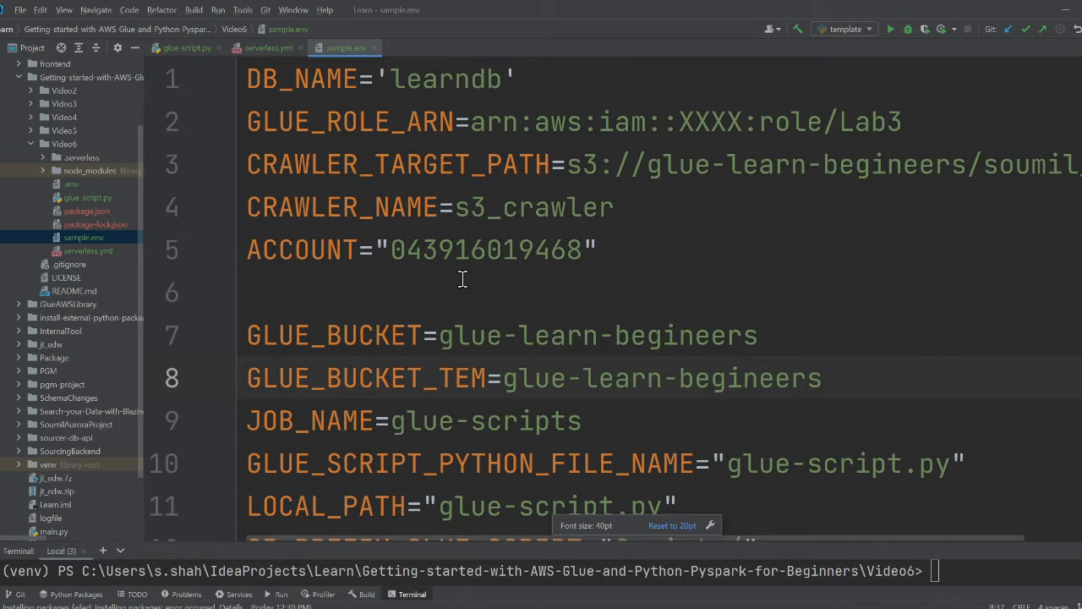
Step: Check the glue-scripts job name and glue-script.py file name in sample.env
double_click(302, 79)
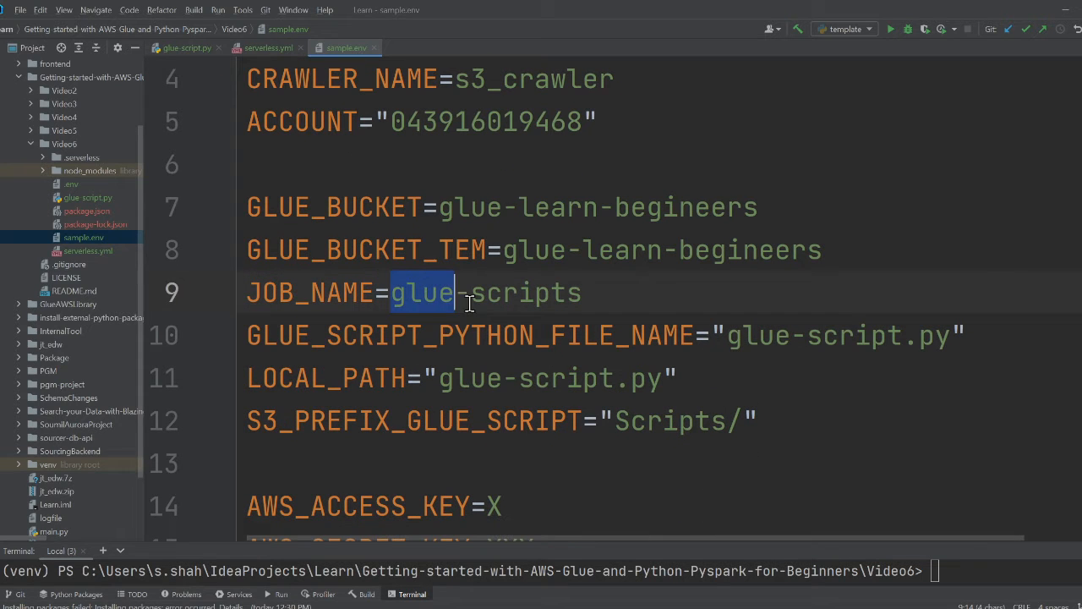
click(267, 48)
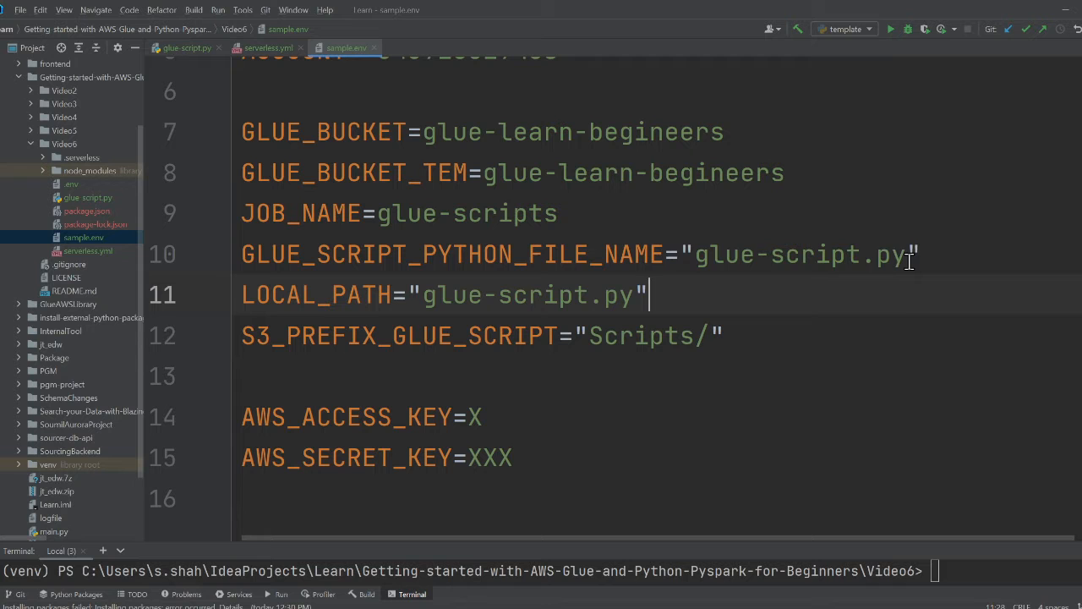
double_click(799, 253)
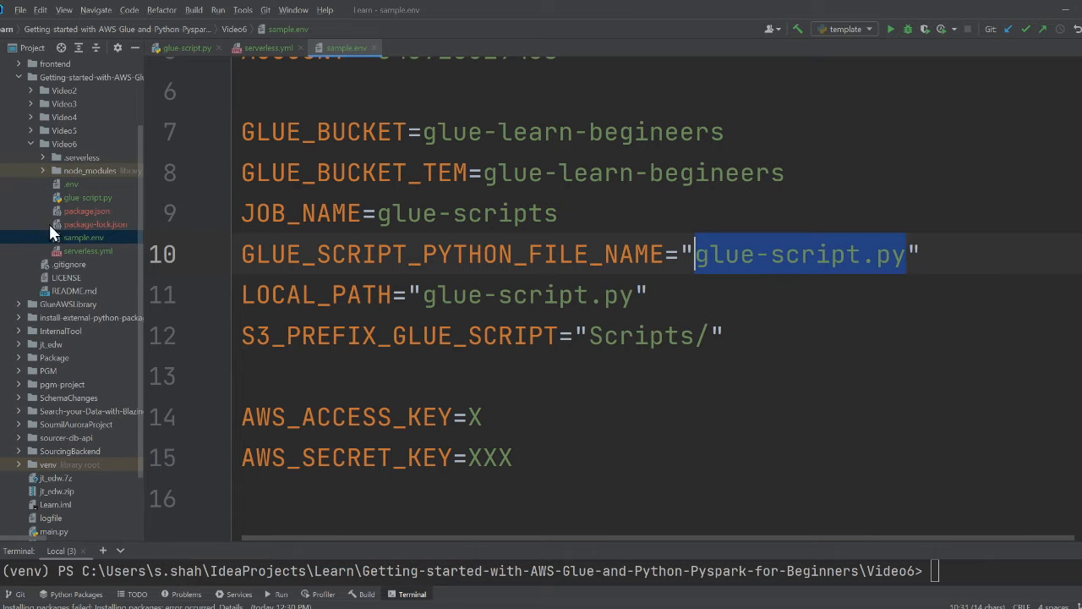
click(265, 47)
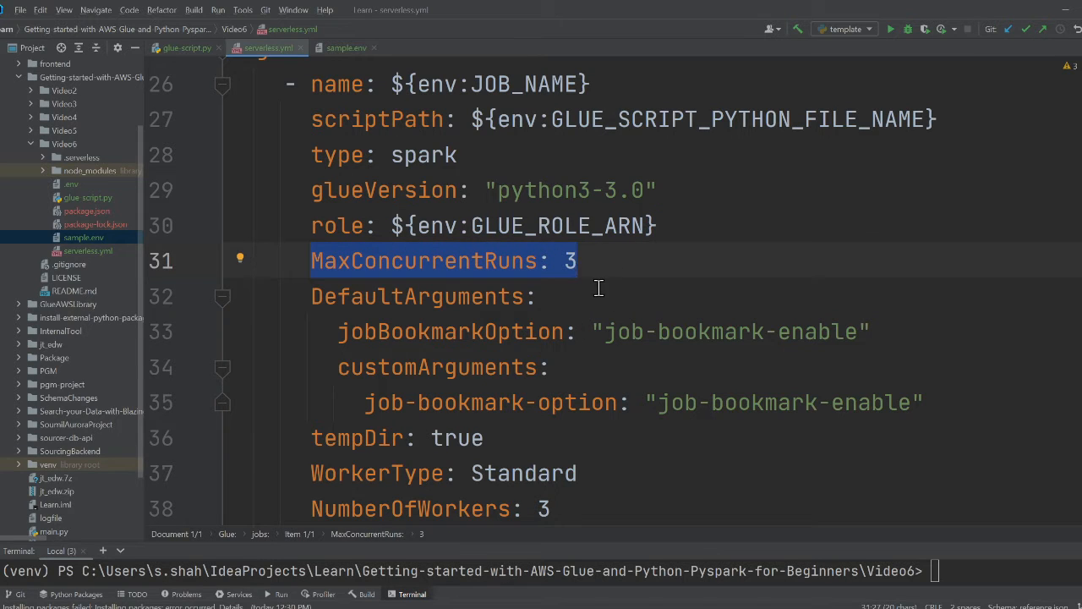
mouse_move(398, 331)
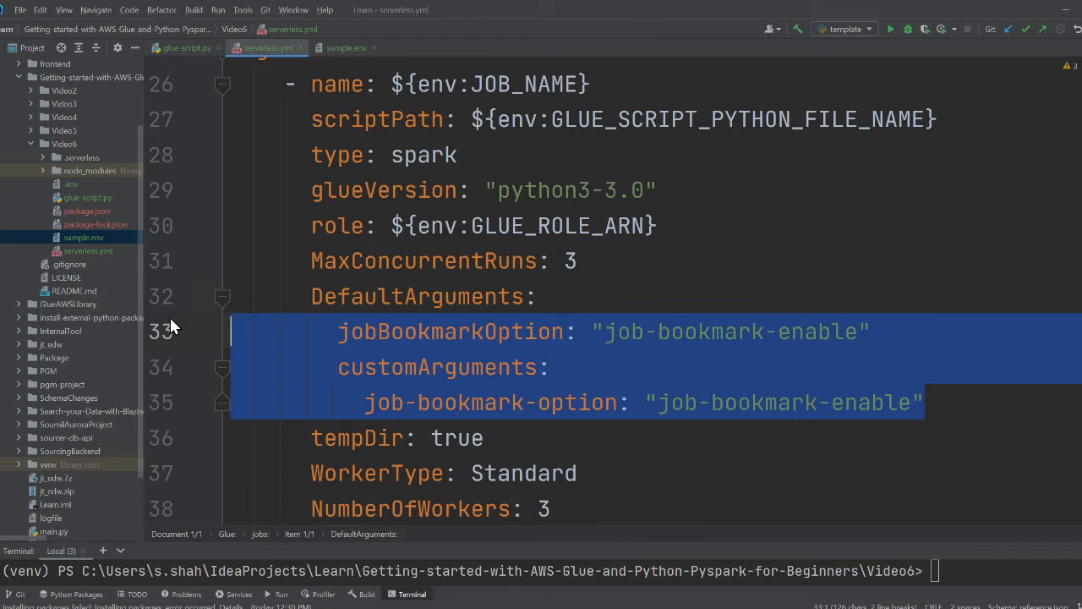
Step: Highlight the jobBookmarkOption setting under DefaultArguments in serverless.yml
click(338, 331)
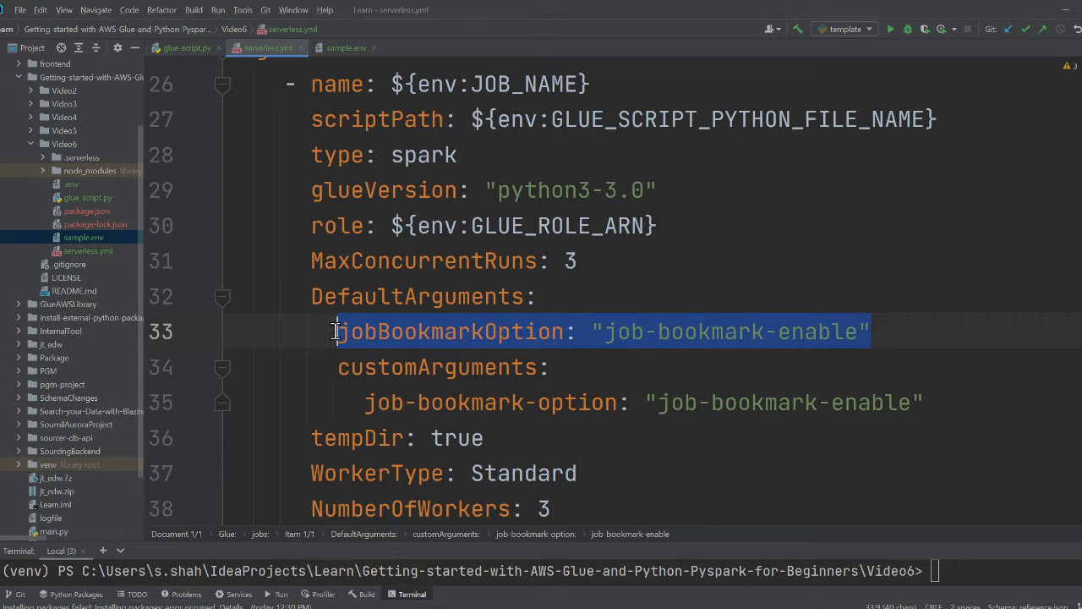
key(alt+tab)
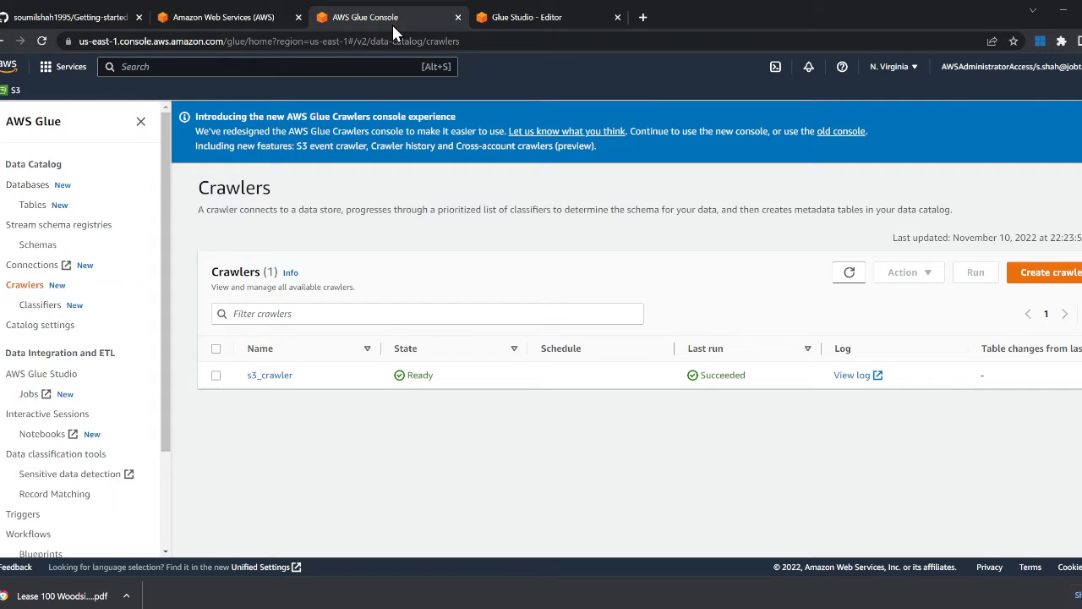
Step: View glue-scripts job details in Glue Studio: role Lab3, Spark, Glue 3.0, Python 3
click(547, 17)
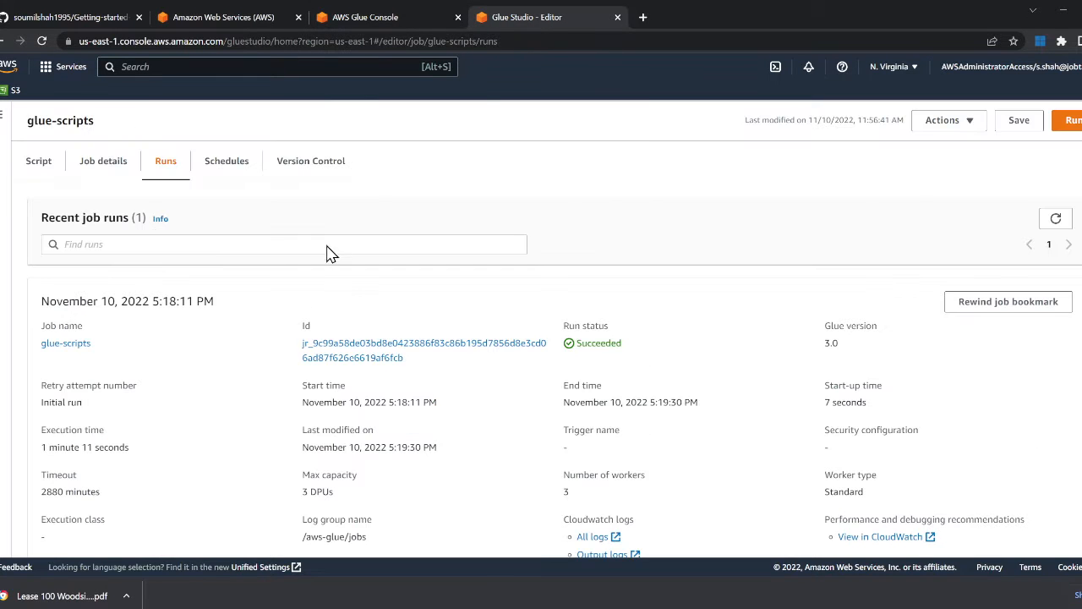
click(102, 160)
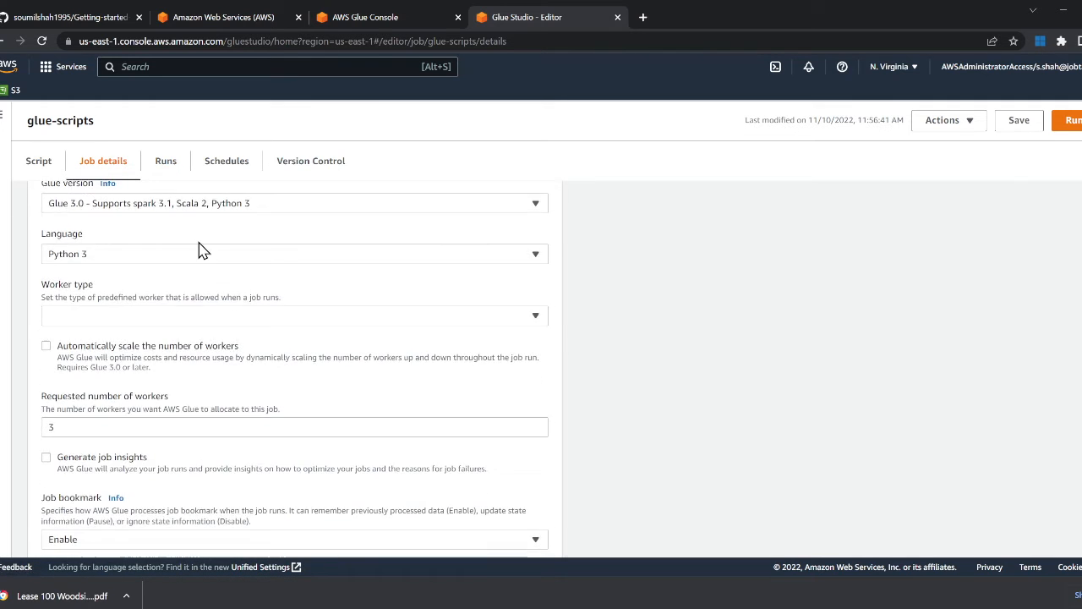
scroll(down, 3)
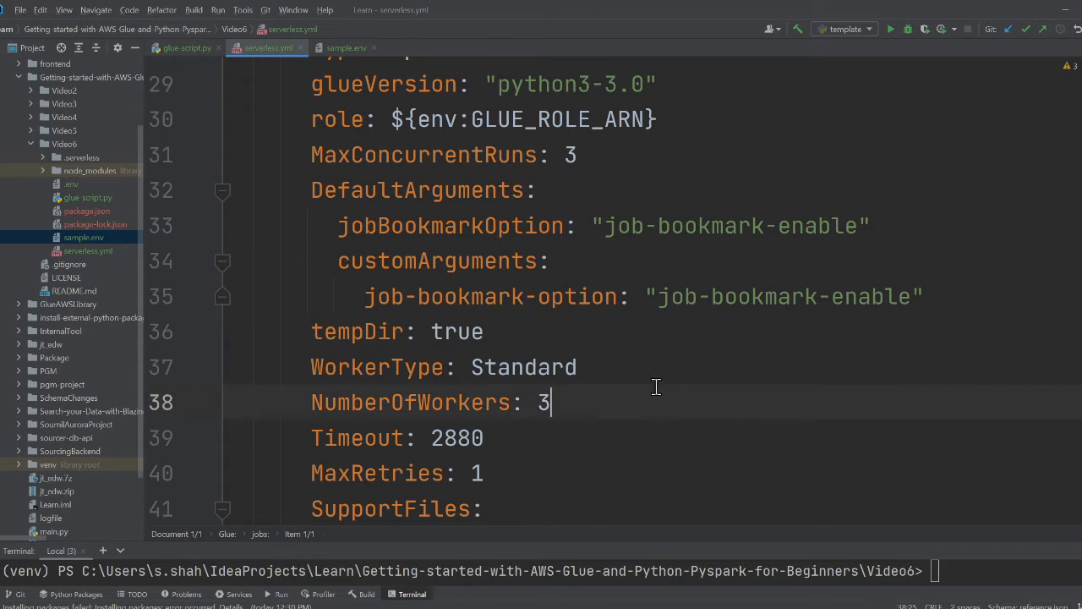
key(alt+tab)
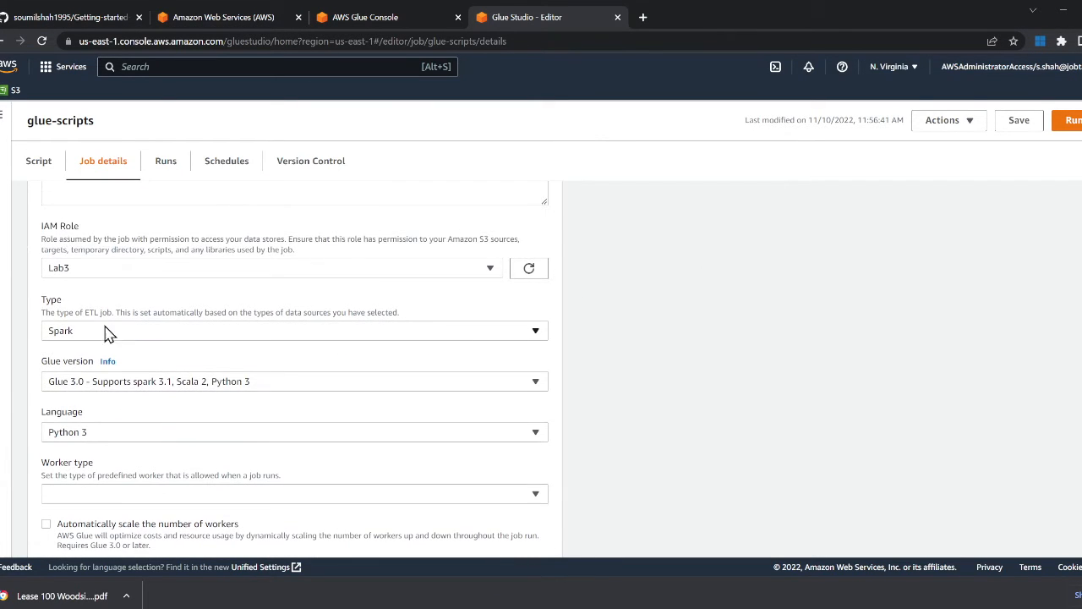
Step: Open the glue-scripts Worker type dropdown listing G.1X and G.2X
scroll(down, 3)
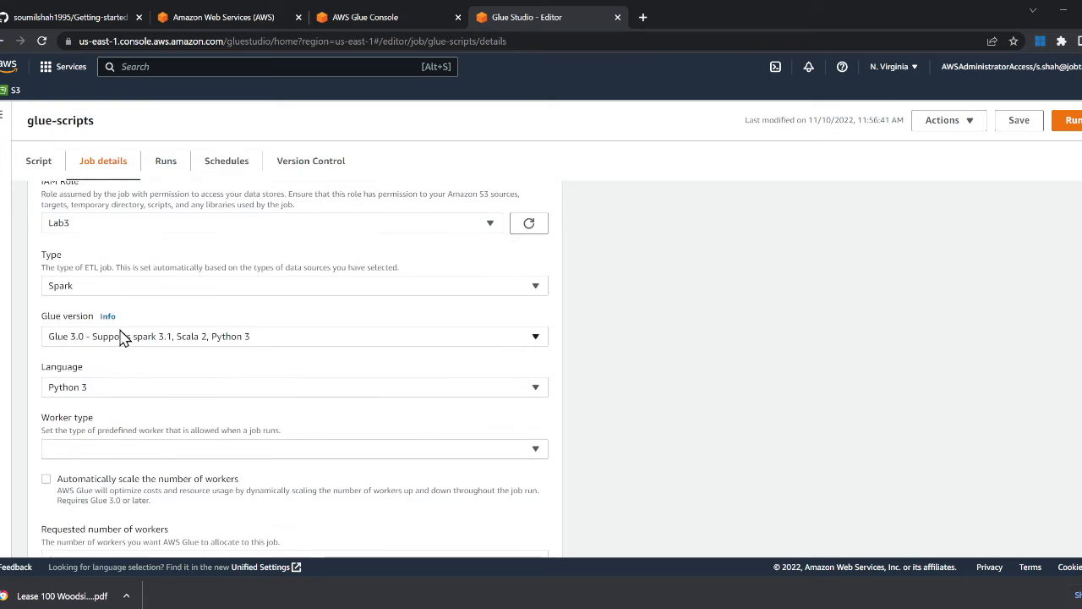
scroll(down, 3)
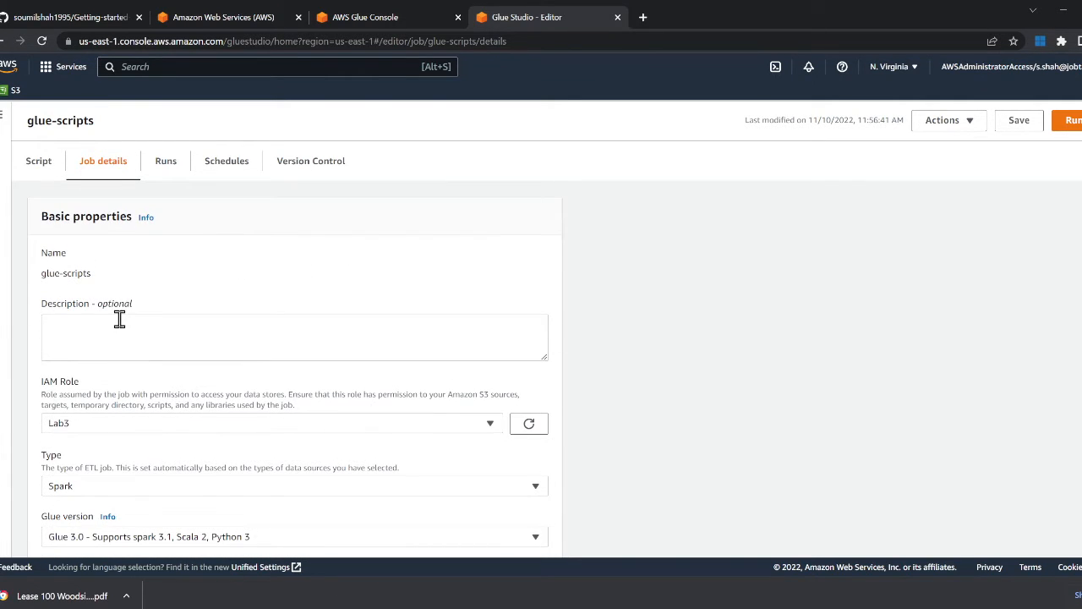
scroll(down, 3)
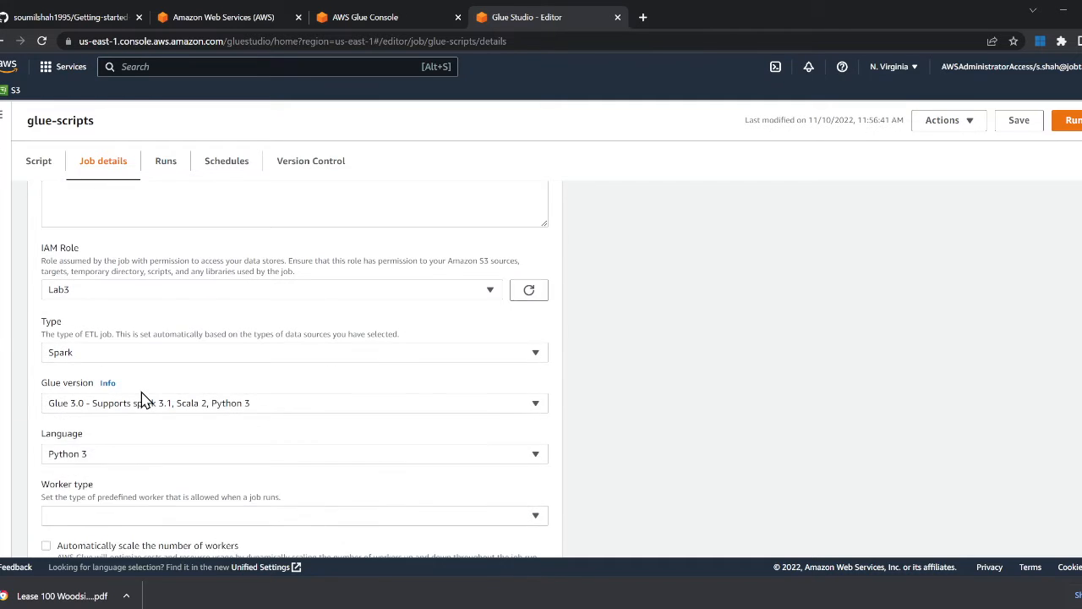
click(293, 515)
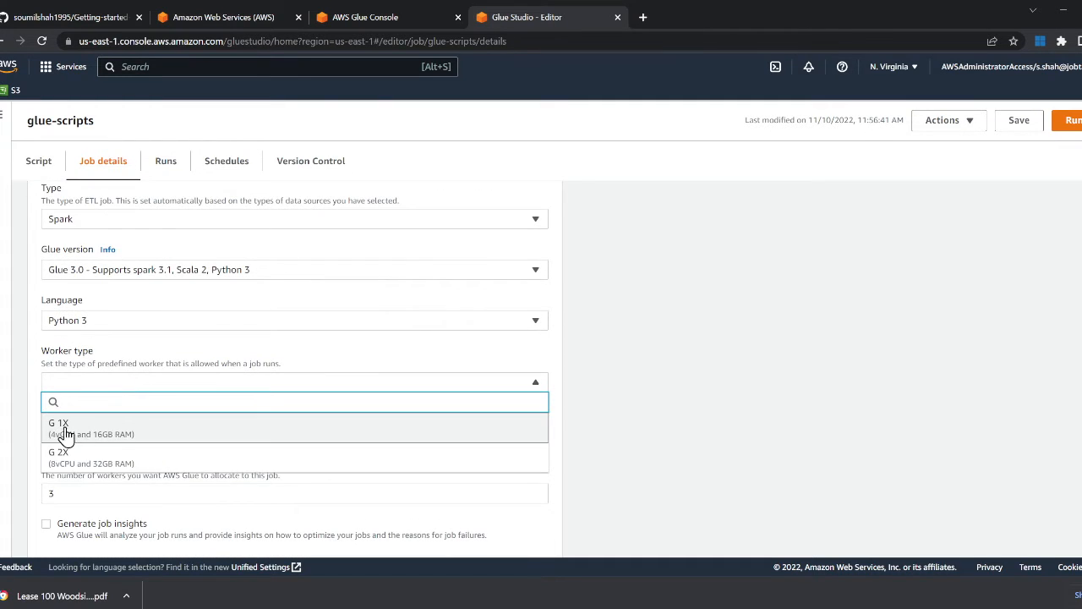
mouse_move(230, 443)
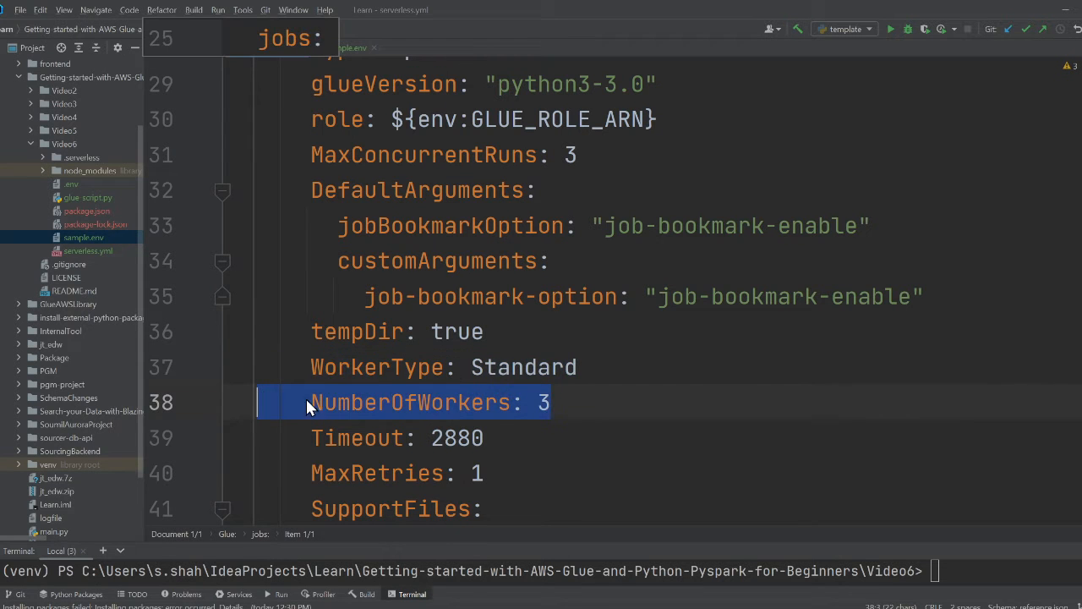
Step: Highlight LOCAL_PATH in serverless.yml and look up LOCAL_PATH and S3_PREFIX_GLUE_SCRIPT in sample.env
scroll(down, 3)
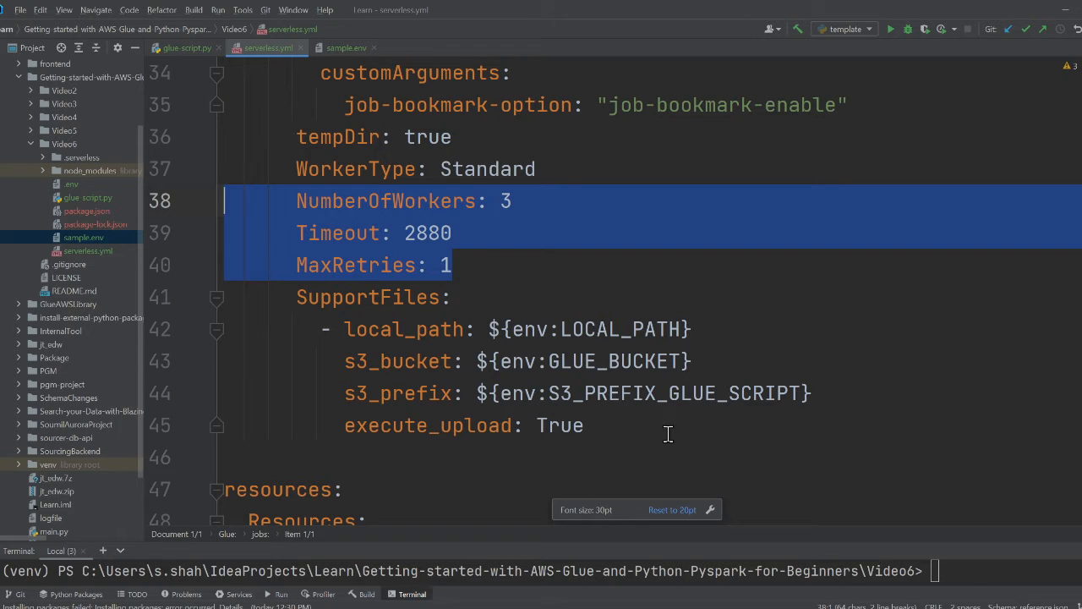
click(427, 329)
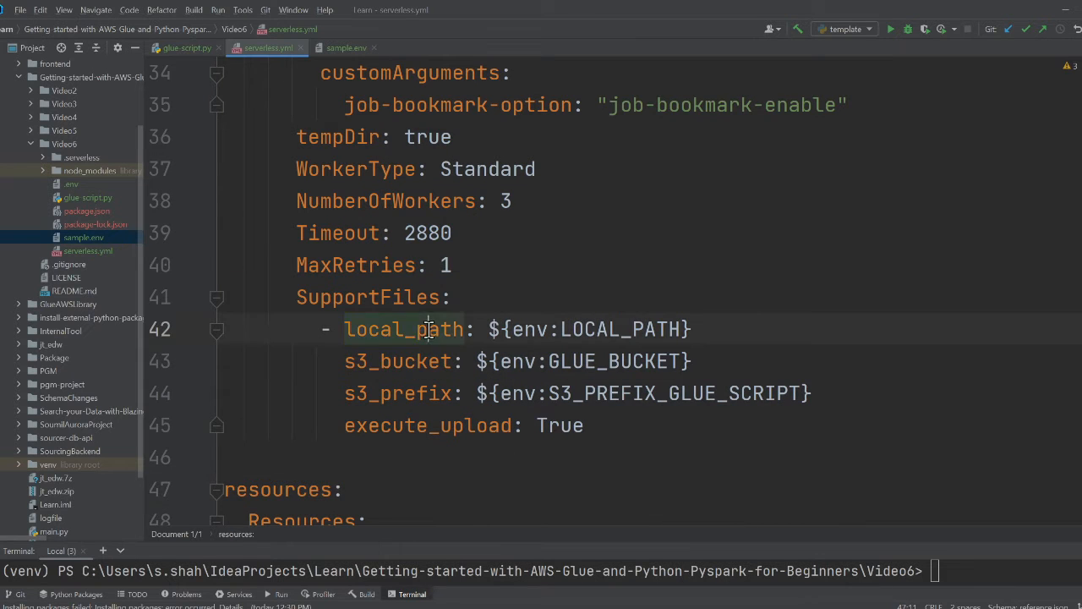
double_click(622, 329)
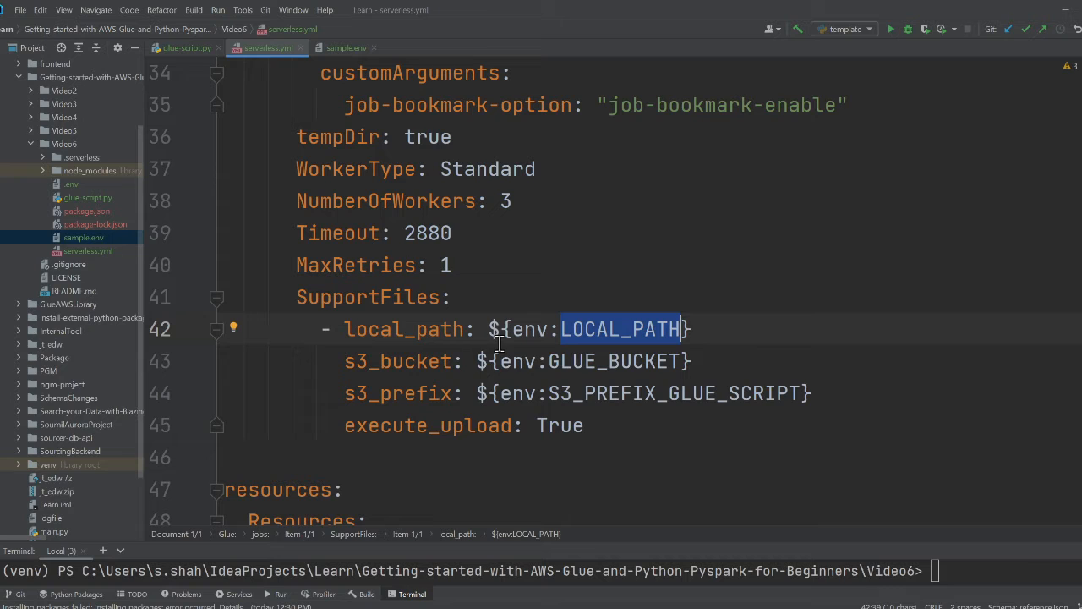
mouse_move(440, 348)
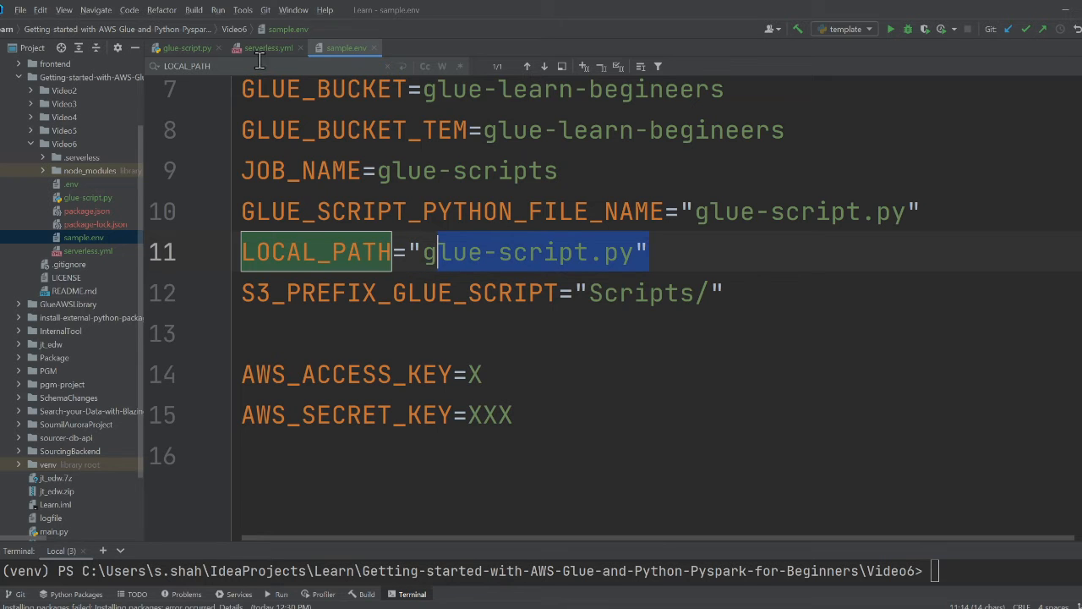
click(267, 47)
text(S3_PREFIX_GLUE_SCRIPT)
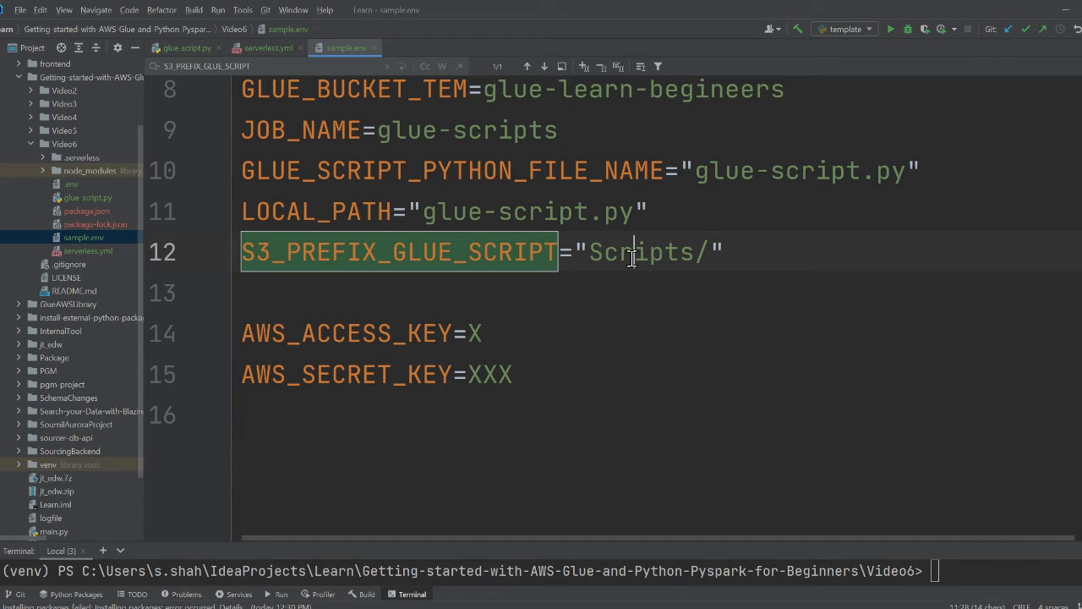
key(alt+tab)
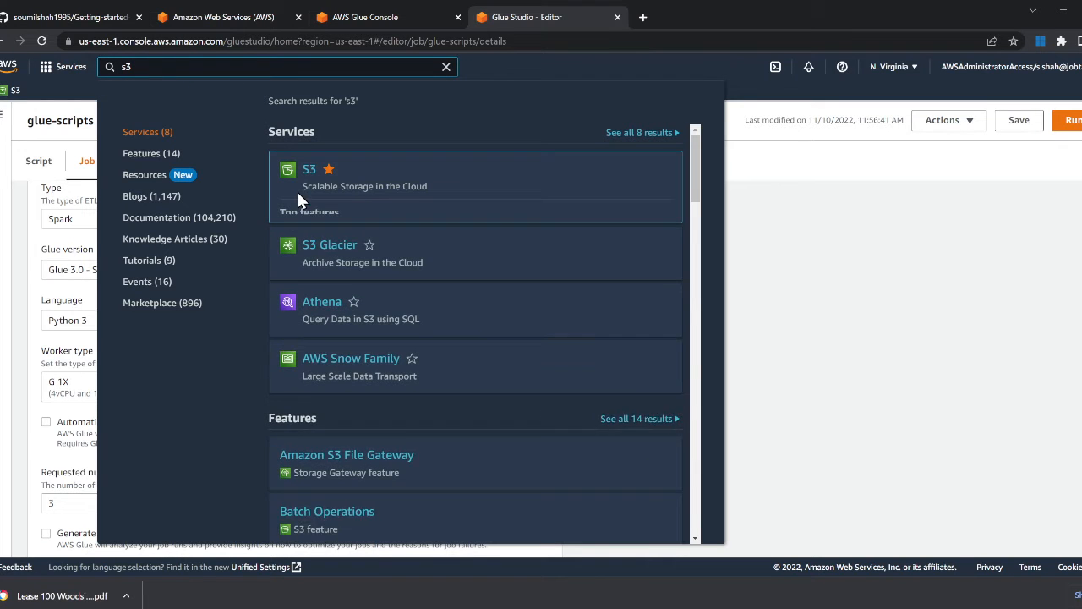
Step: Search S3 buckets for 'glue' and open the glue-learn-begineers bucket
click(309, 169)
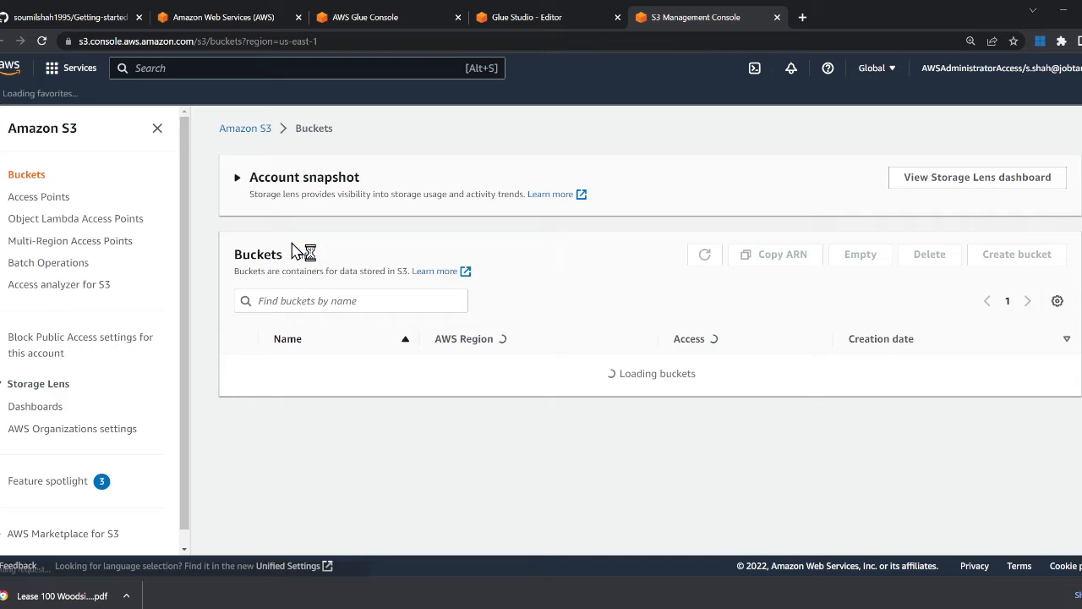
text(g)
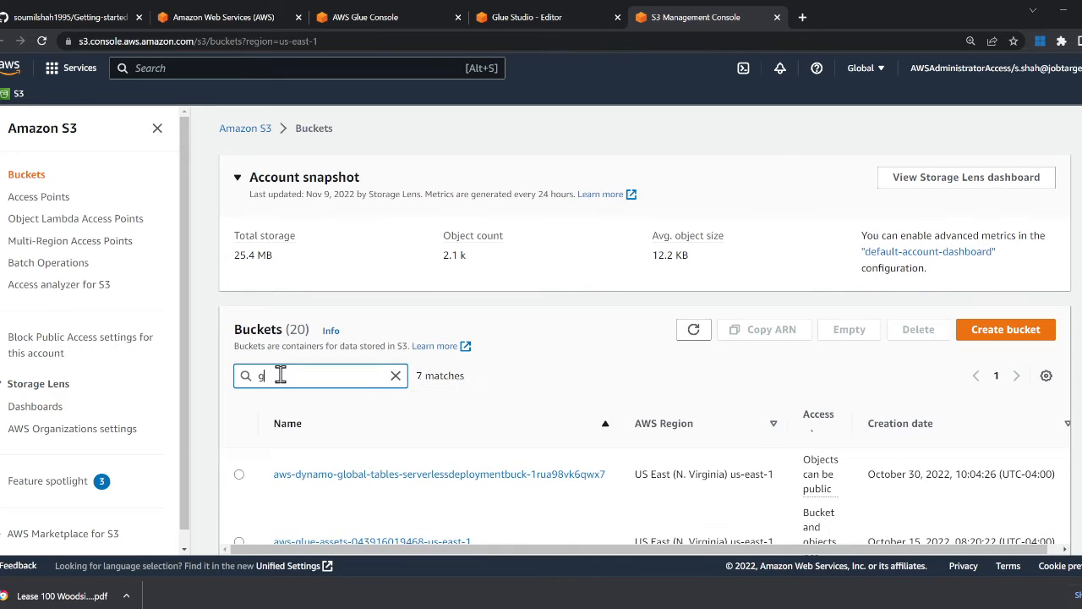
text(lue)
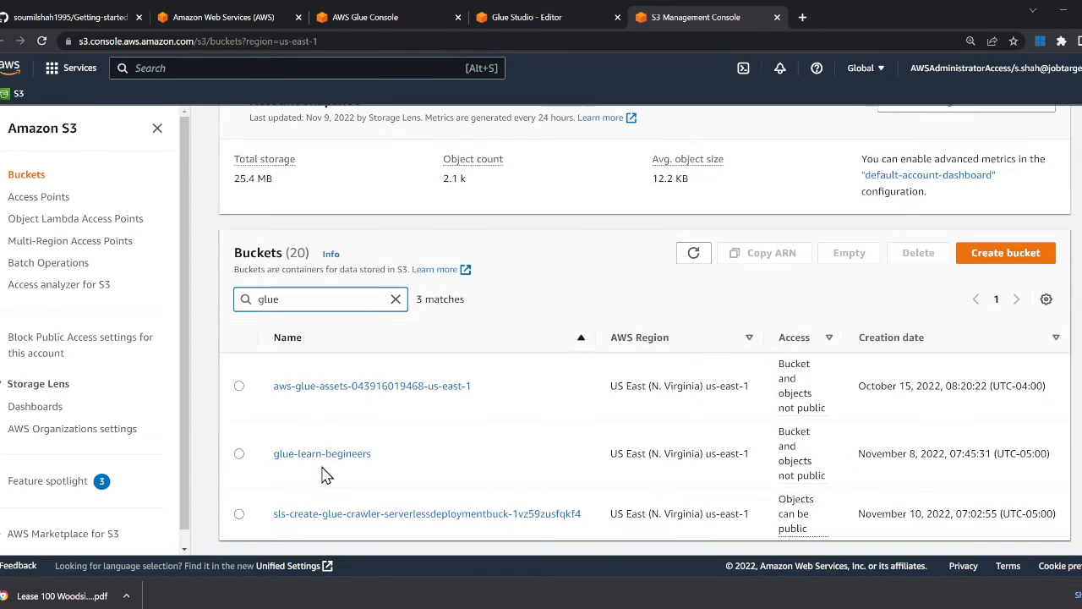
click(322, 454)
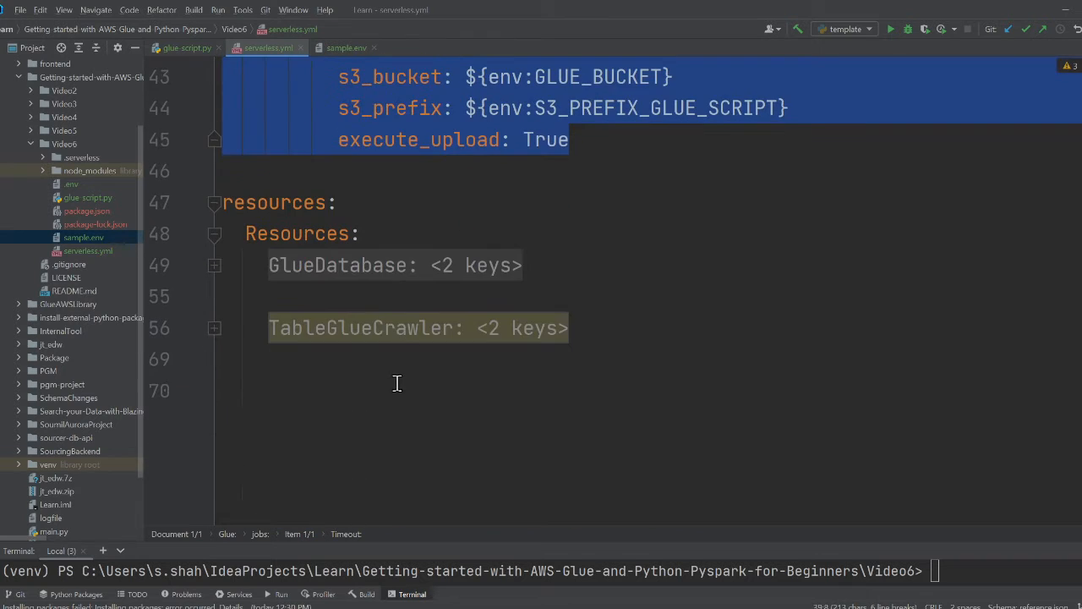
Step: Expand the GlueDatabase and TableGlueCrawler definitions in serverless.yml and enlarge the terminal panel
click(214, 265)
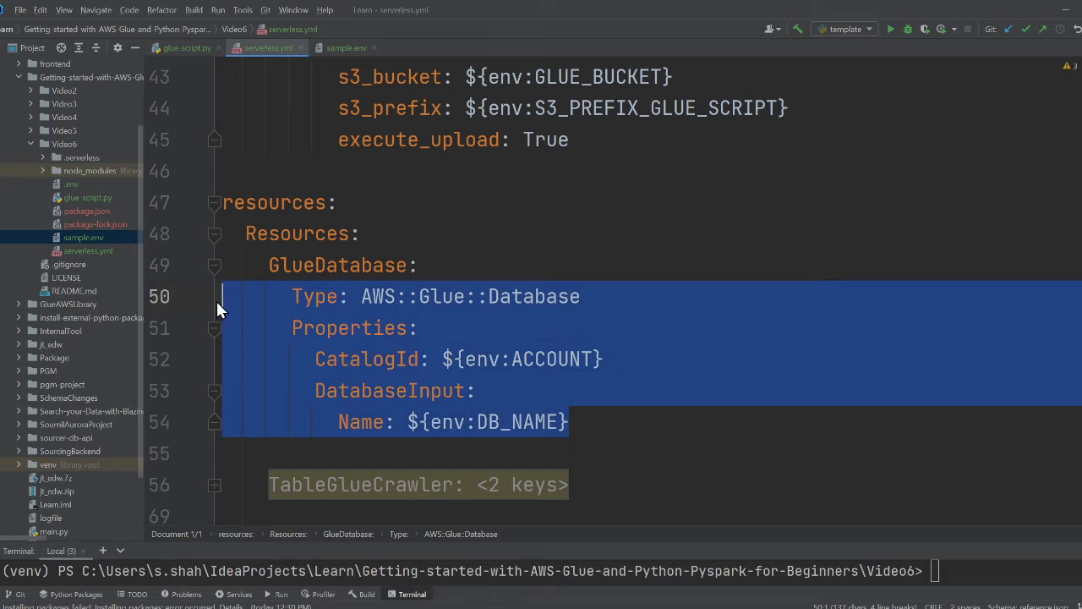
click(214, 485)
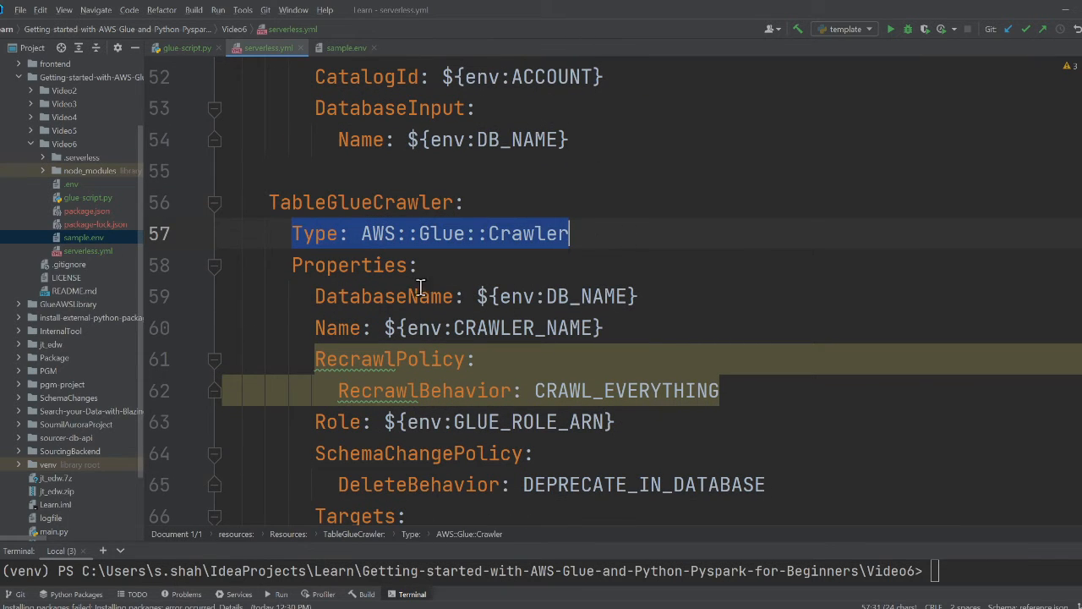
scroll(down, 3)
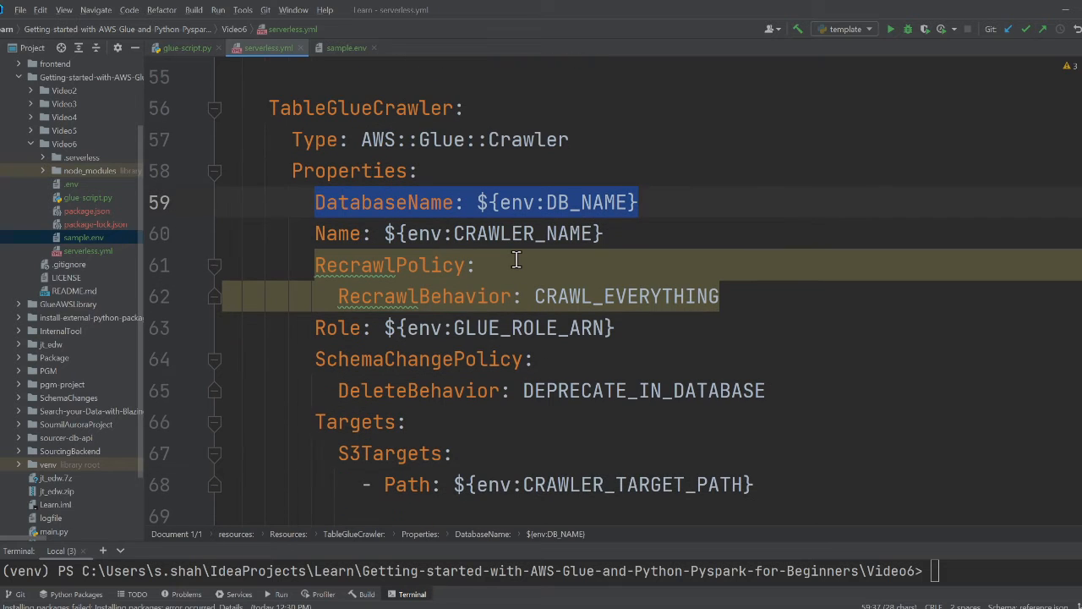
mouse_move(520, 328)
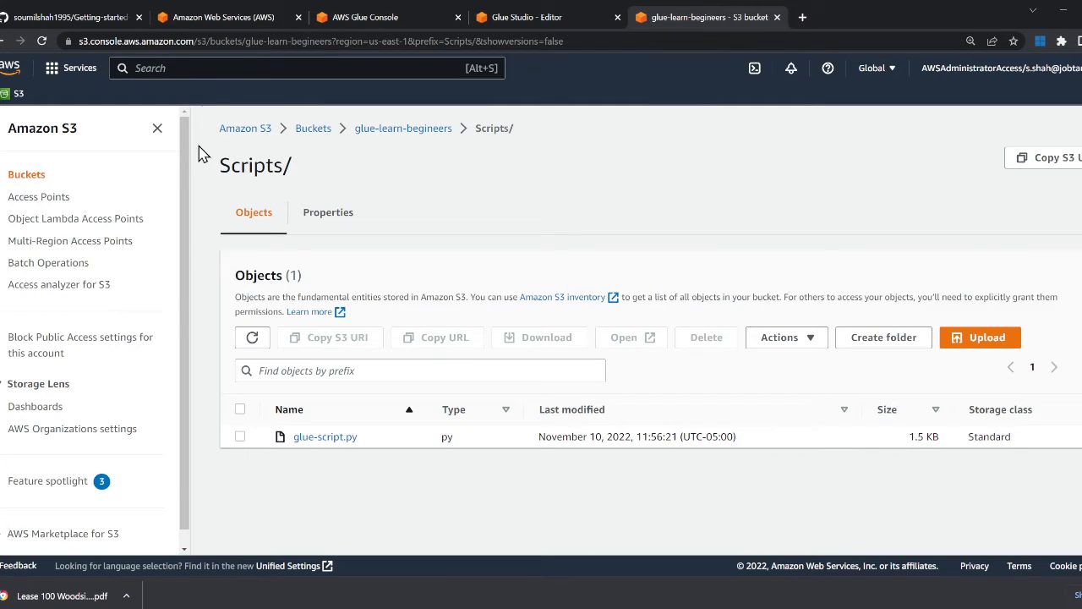
click(388, 16)
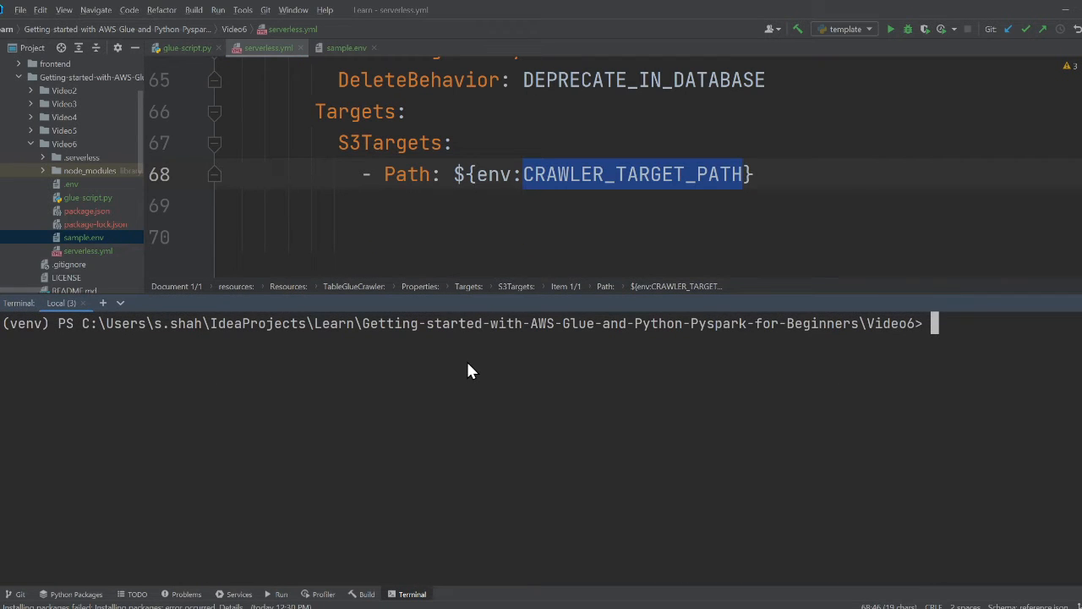
Step: Enter the 'npx sls deploy' command in the IntelliJ terminal
text(npx sl)
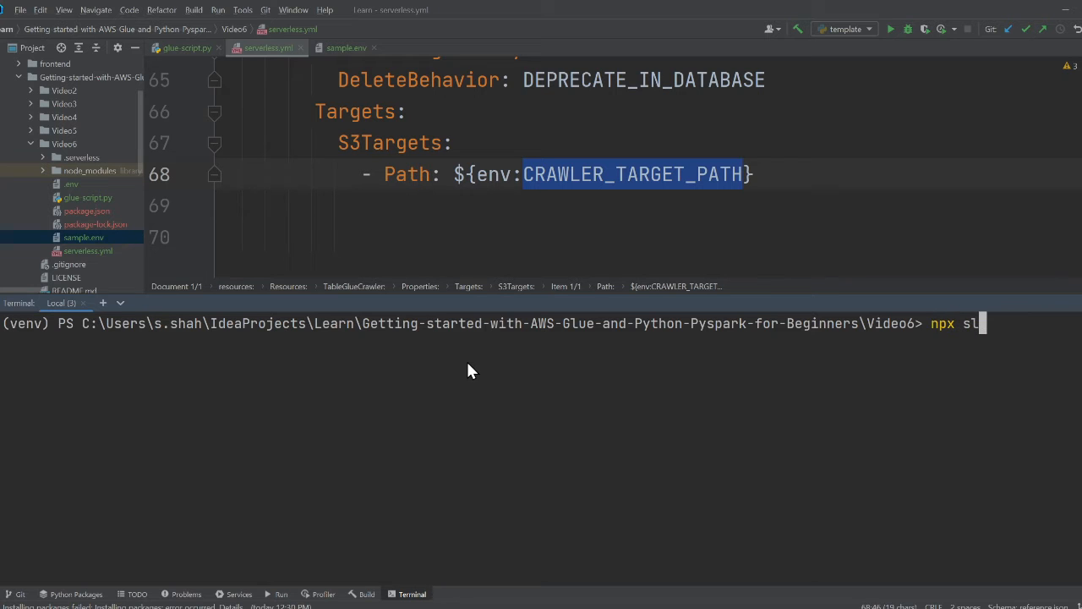
text(s deploy)
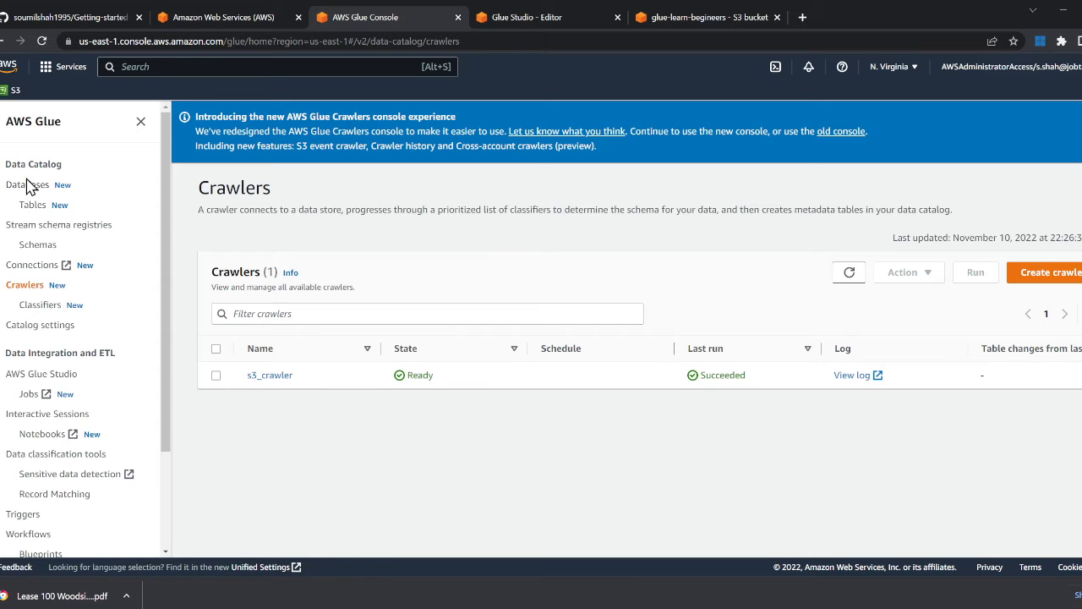
Step: Check learndb's soumil_data table, then inspect the glue-scripts code's 'new' output path
click(28, 184)
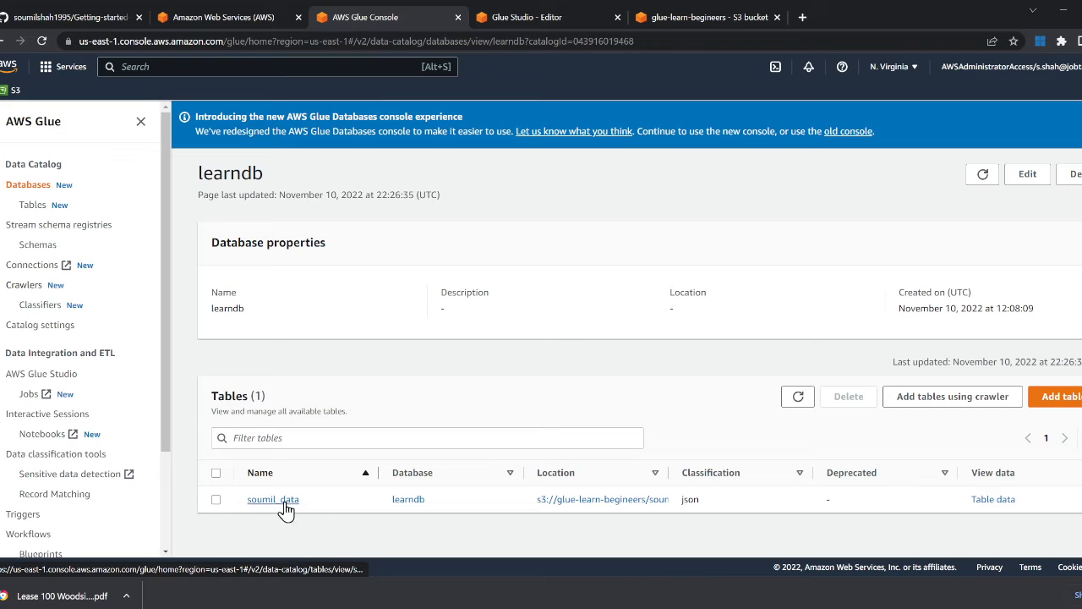
mouse_move(307, 492)
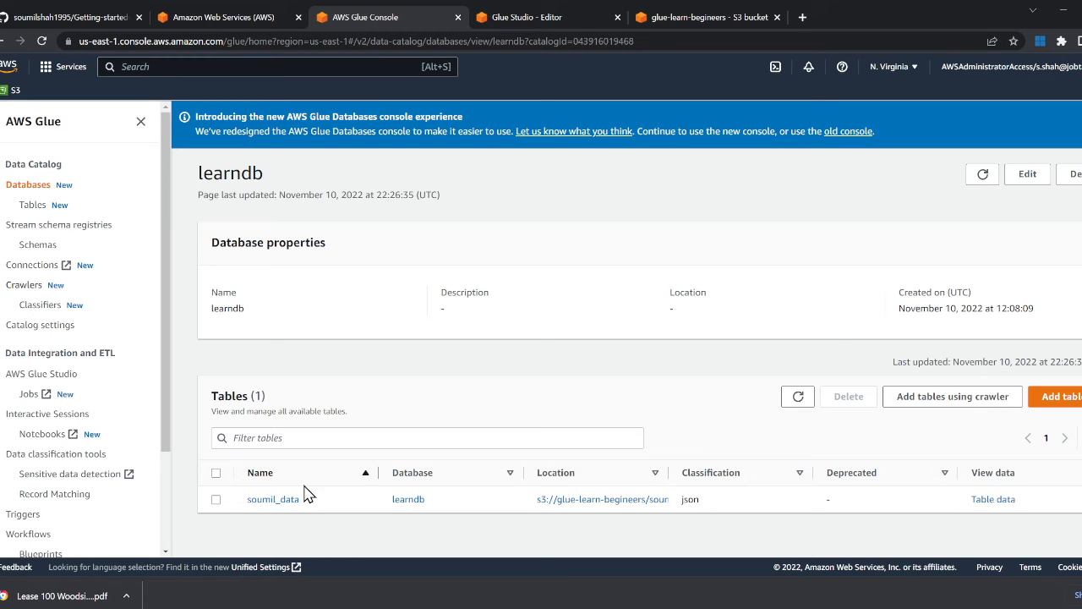
key(alt+tab)
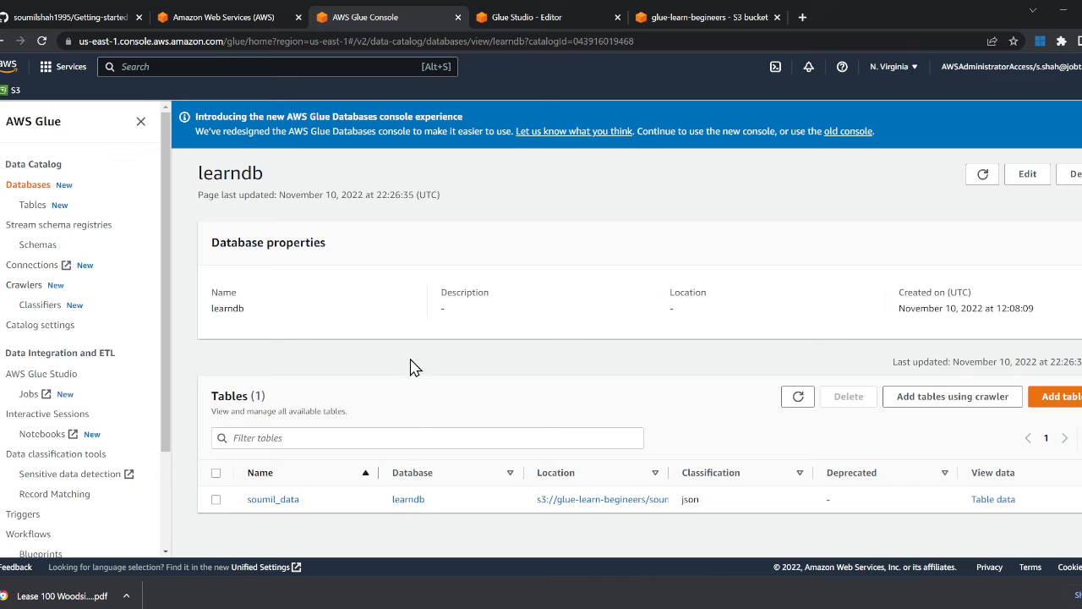
click(521, 17)
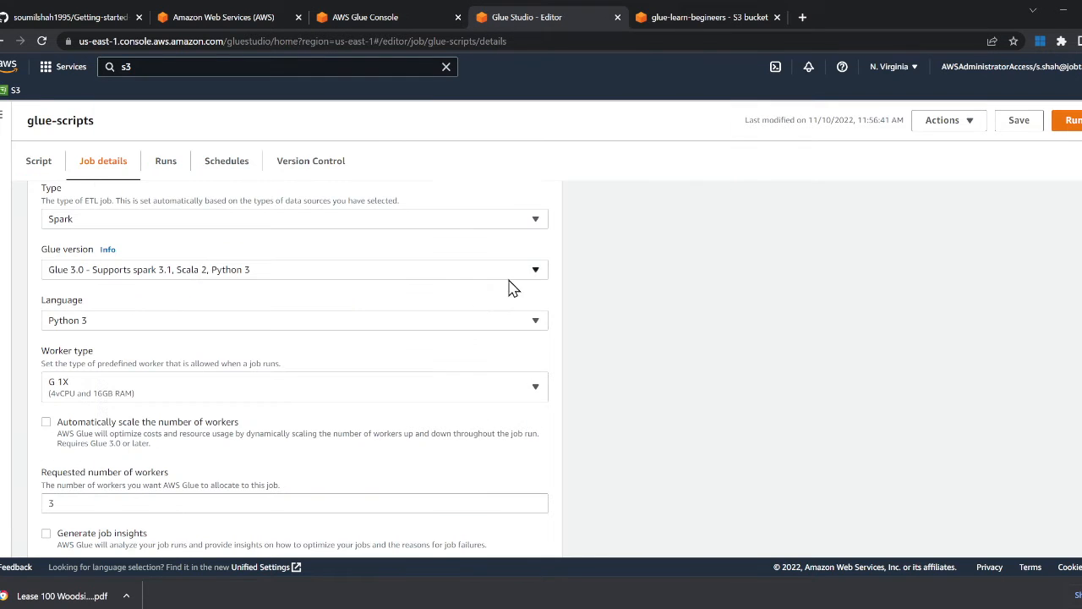
click(38, 160)
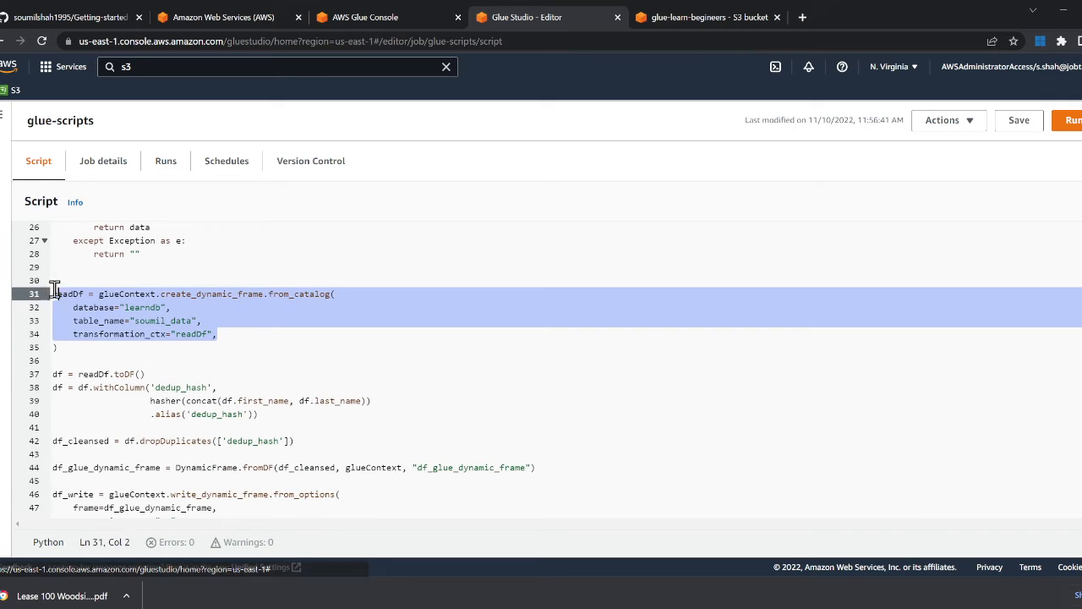
scroll(down, 3)
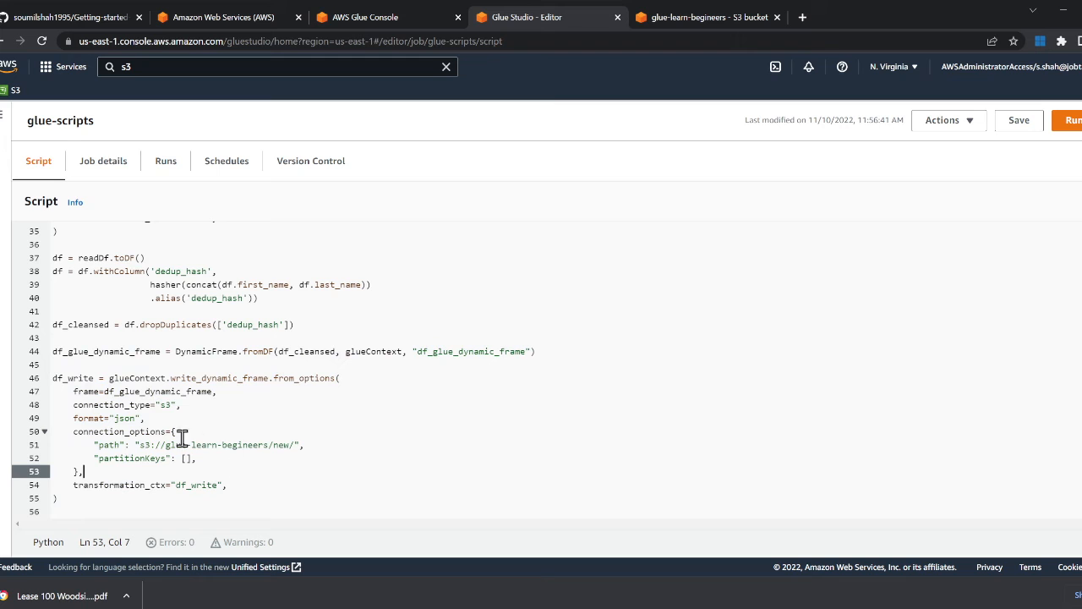
double_click(281, 445)
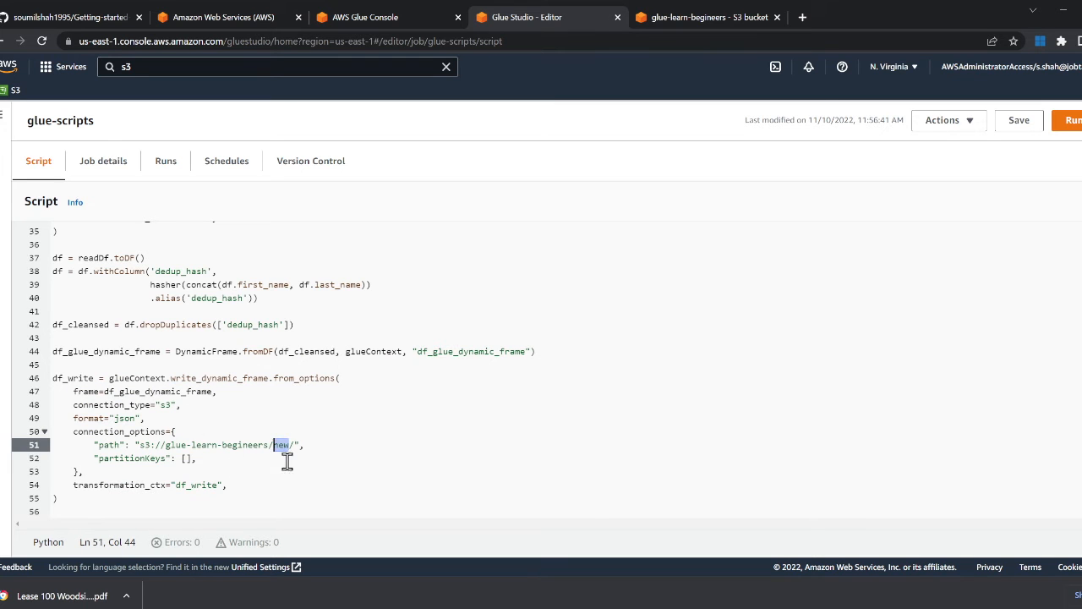
click(709, 17)
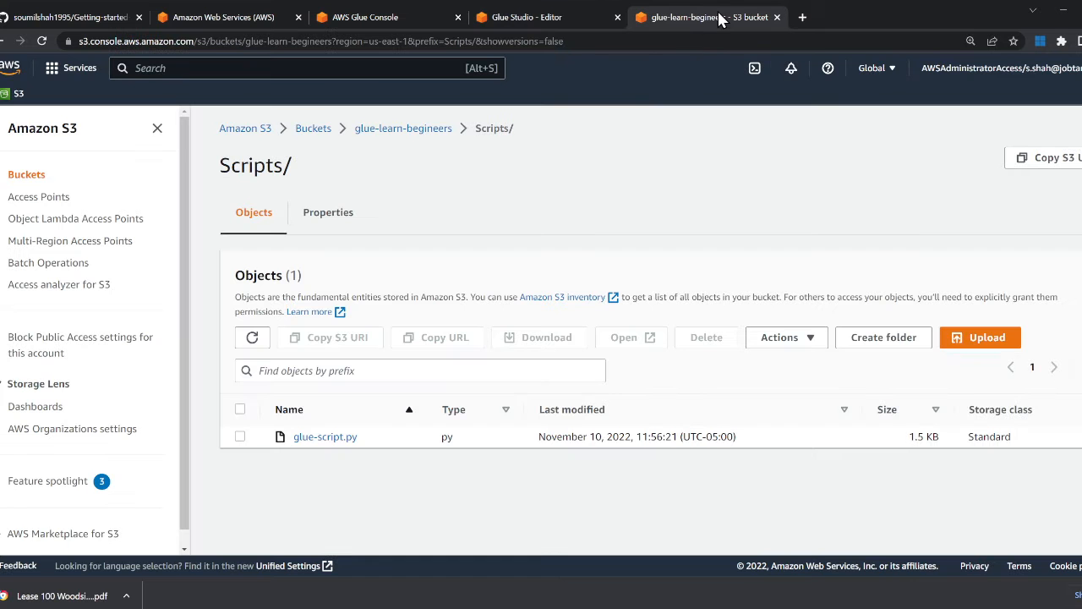
Step: Browse glue-learn-begineers' top level and Scripts/ folder, then return to Glue Studio
click(403, 127)
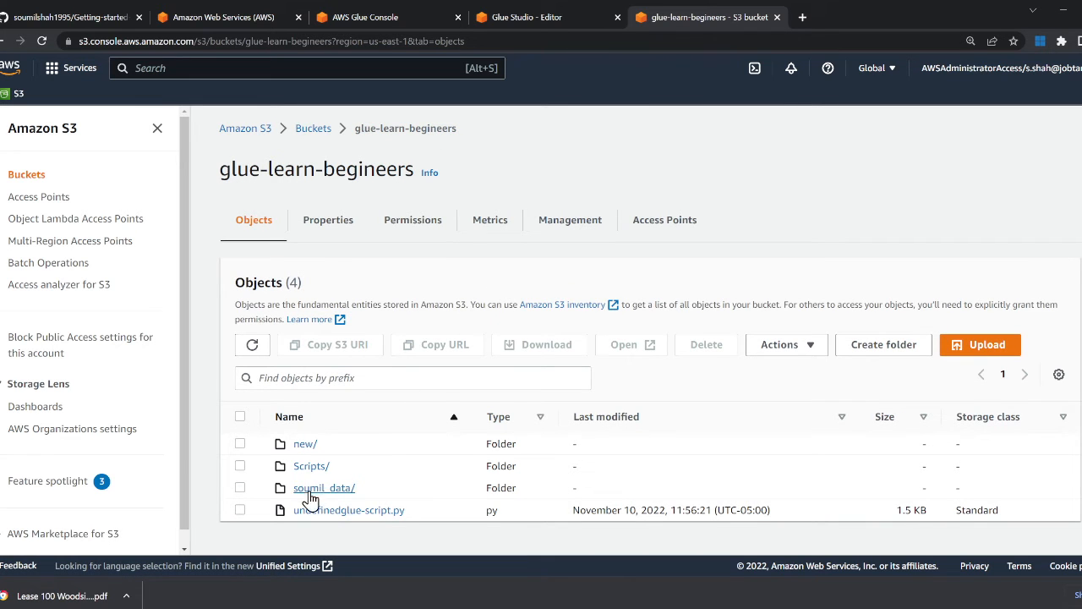
click(311, 466)
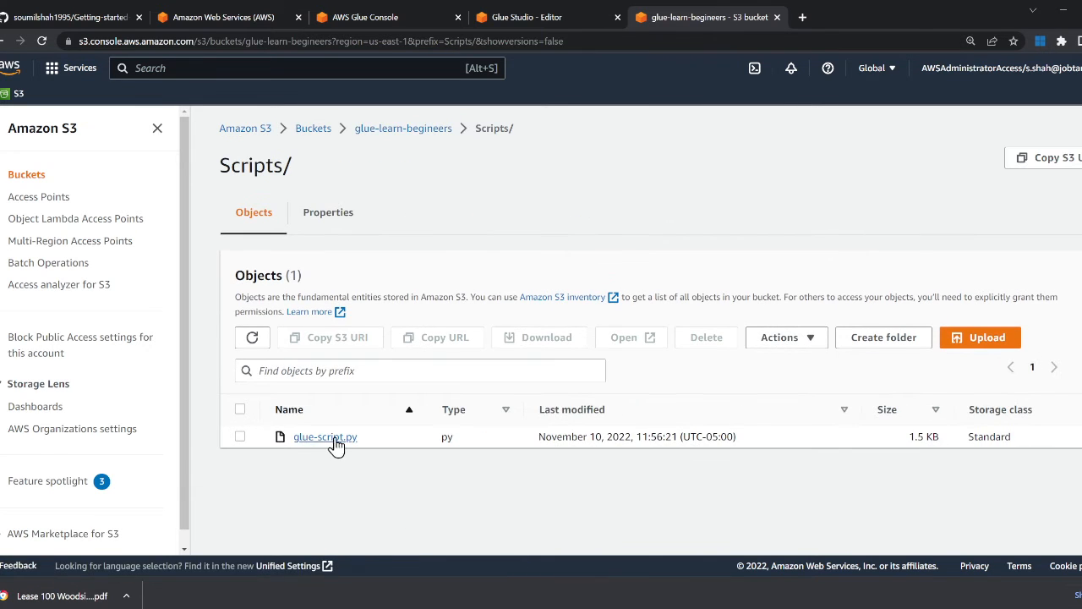
click(403, 127)
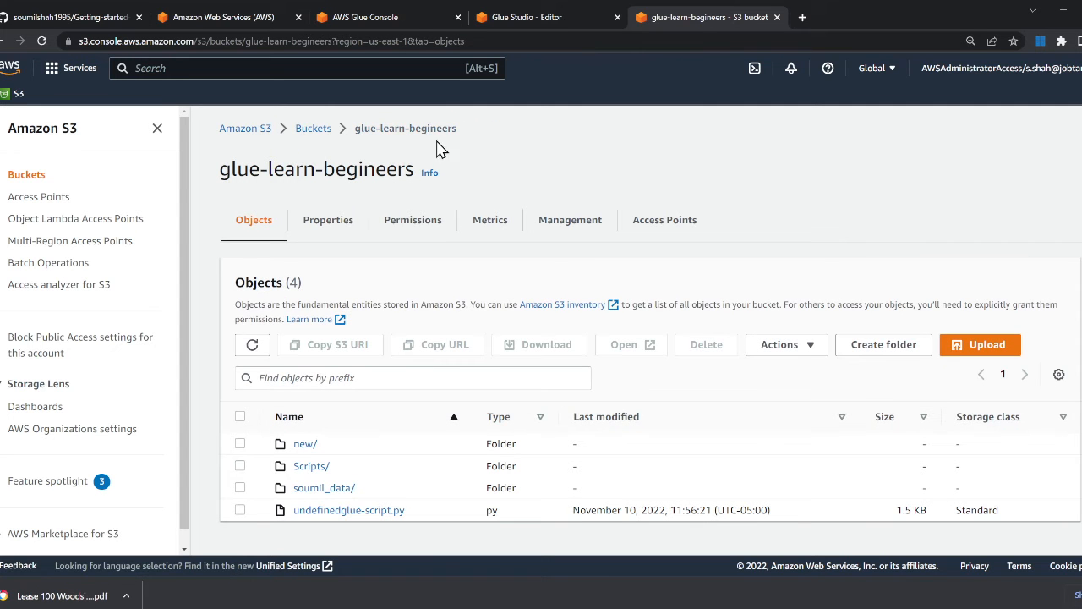
click(524, 17)
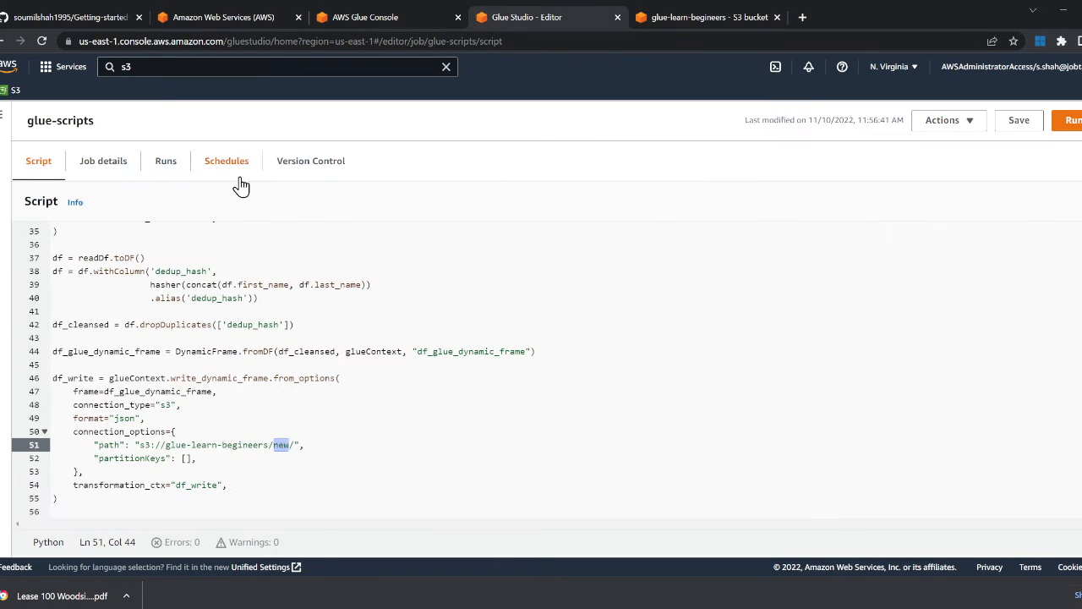
Step: Run the glue-scripts job from Job details and confirm two runs are listed
click(166, 160)
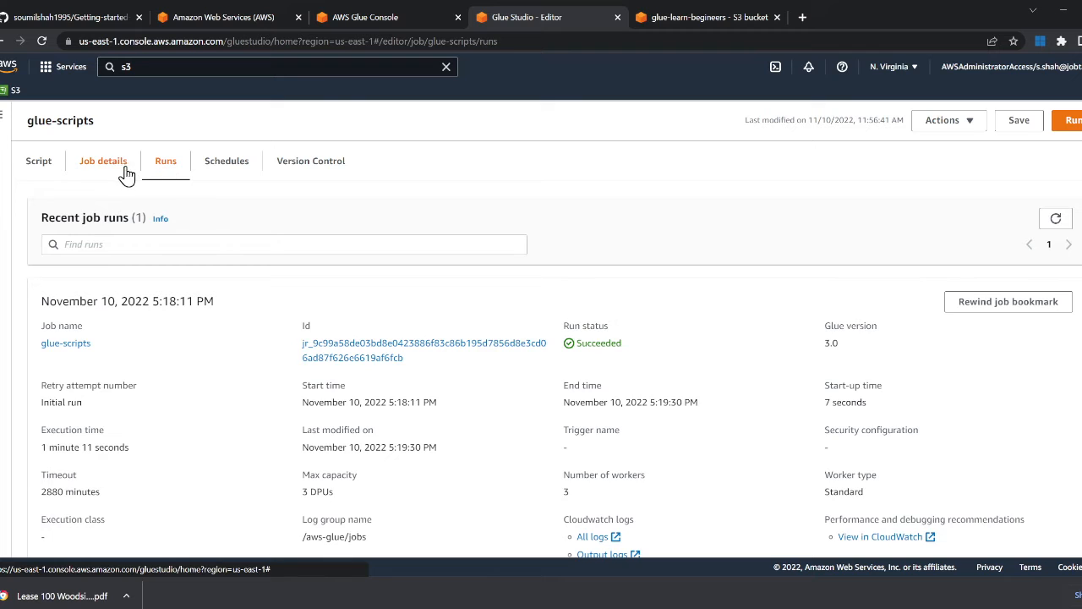
click(103, 160)
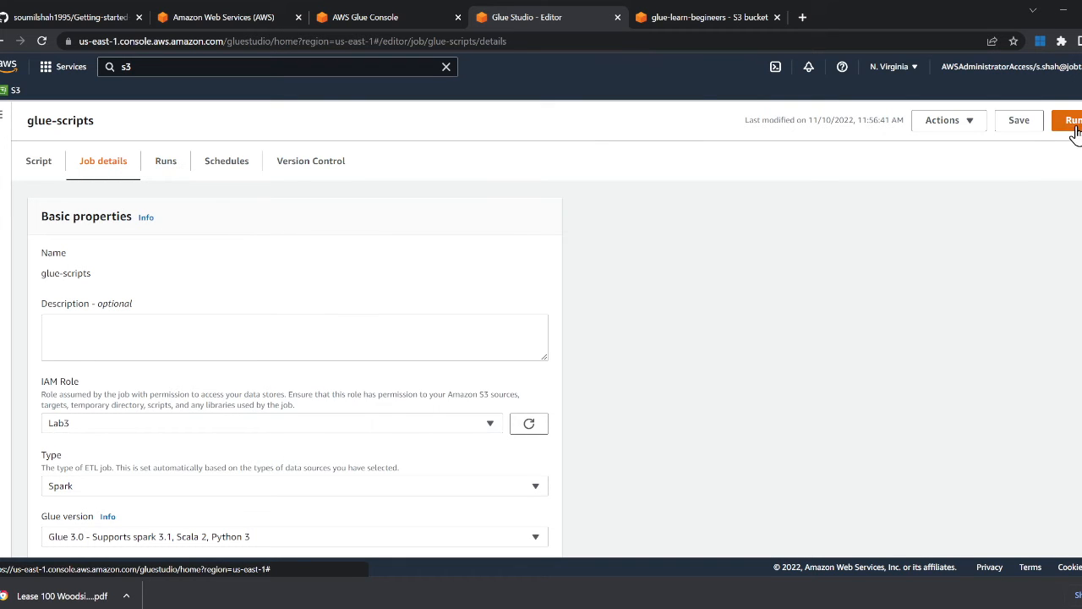
click(1074, 119)
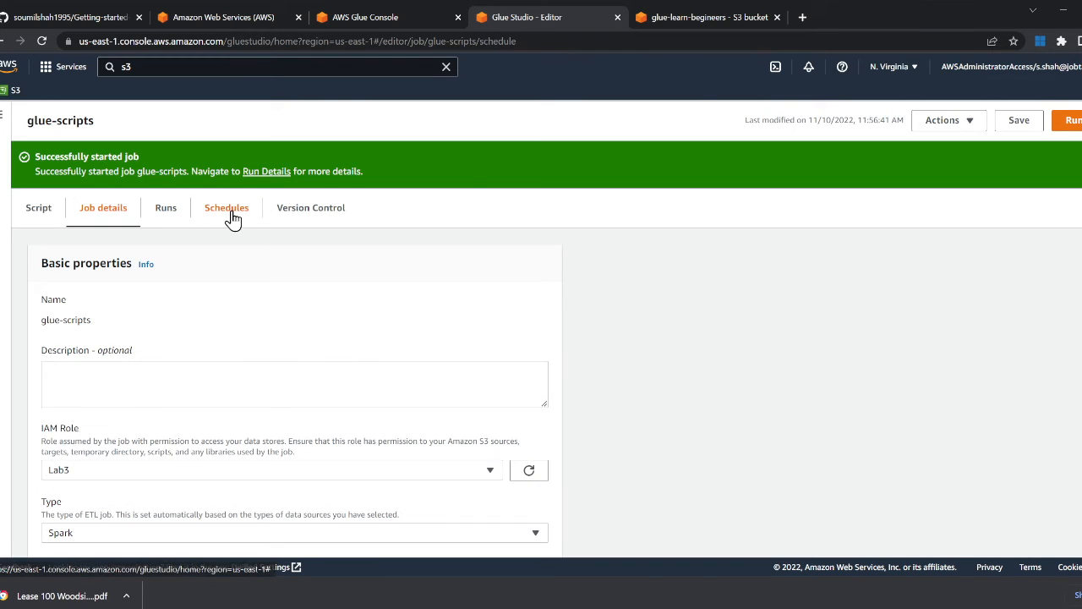
click(166, 207)
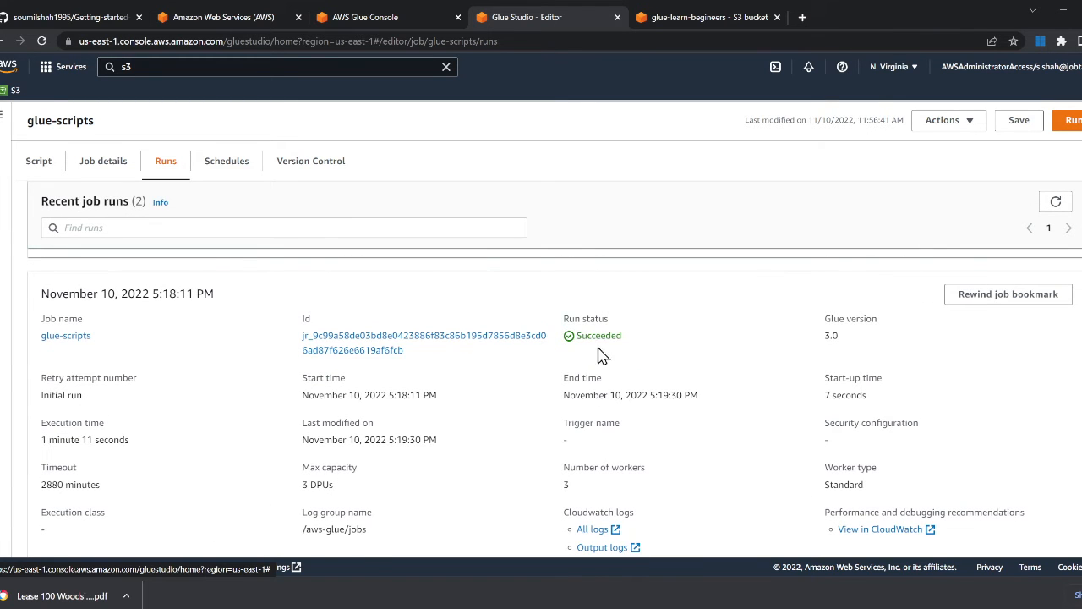
click(708, 17)
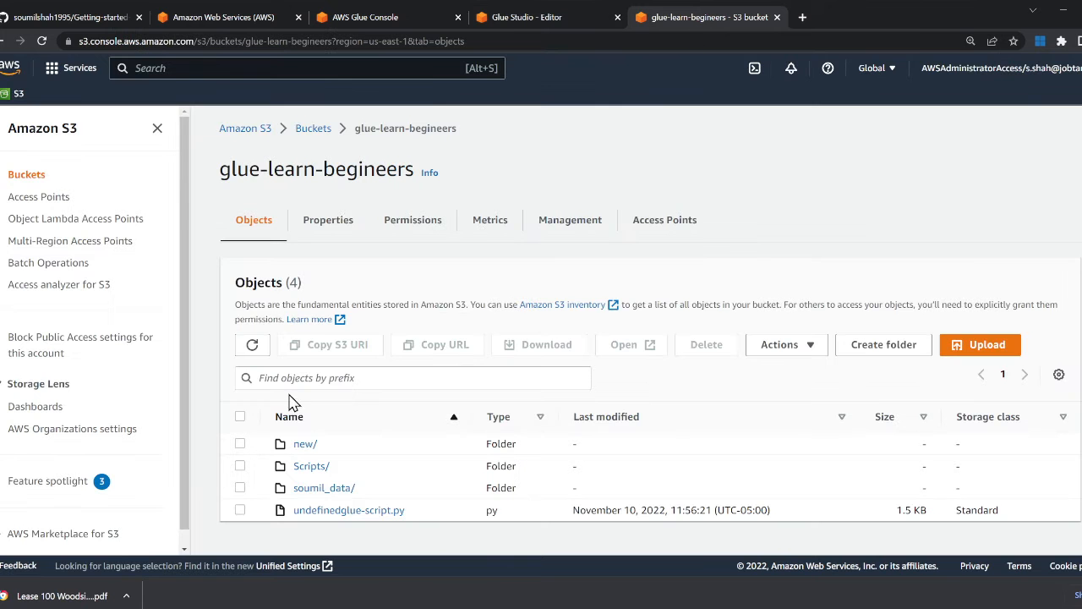
click(305, 443)
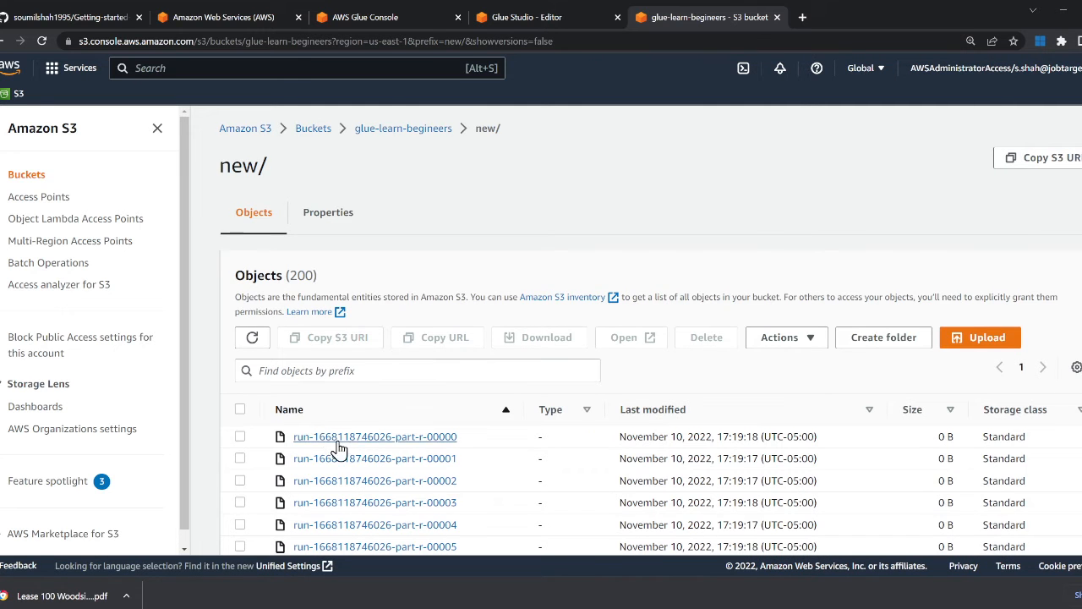
mouse_move(423, 112)
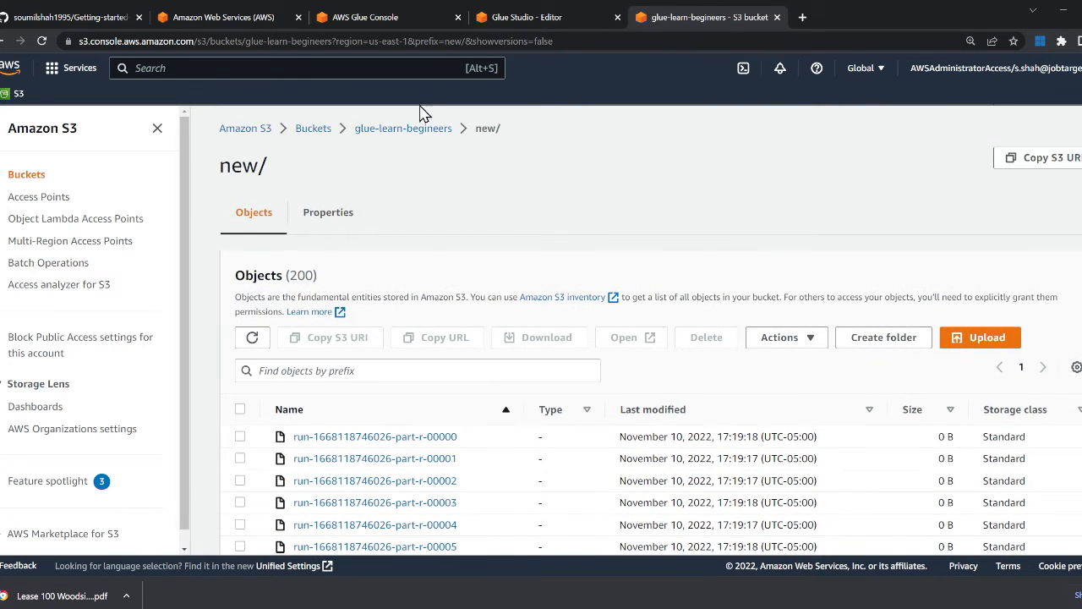
click(403, 128)
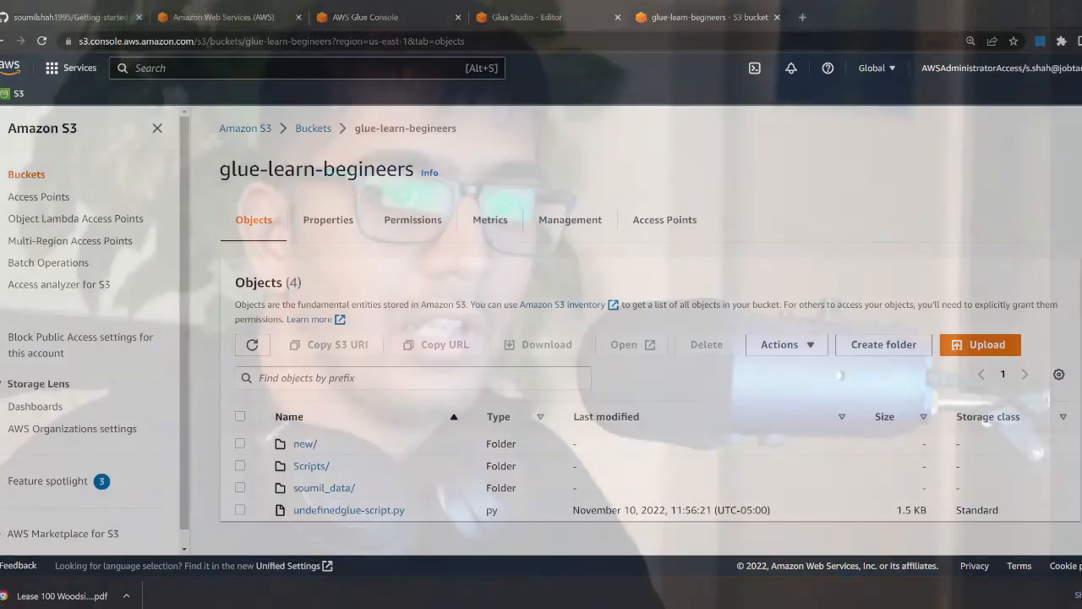